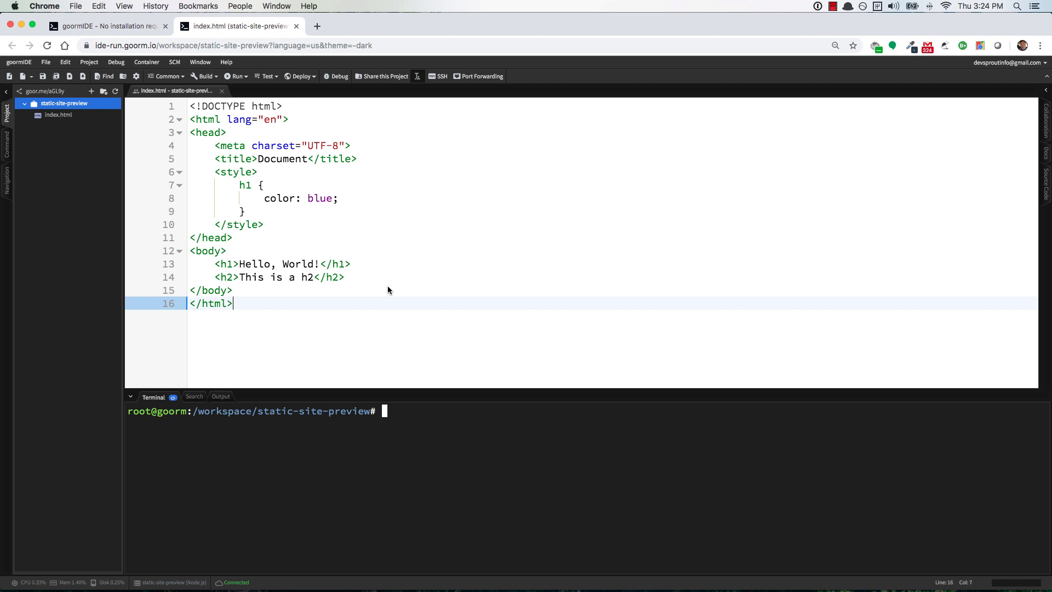
pyautogui.moveTo(388, 287)
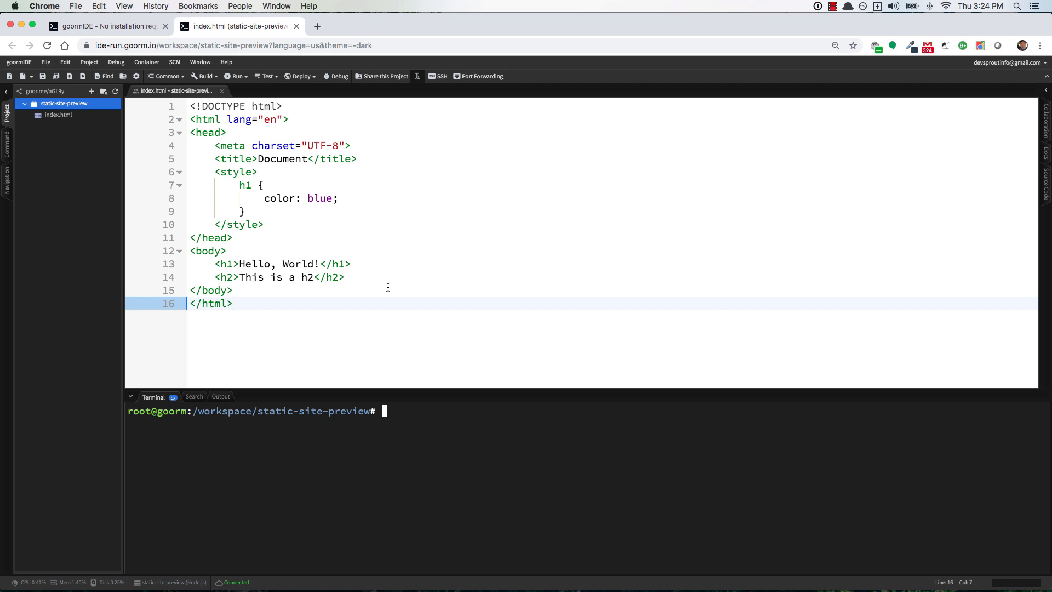
# Replace the port 8080 run address with somethinguniq1111.run.goorm.io on port 8000
pyautogui.click(89, 62)
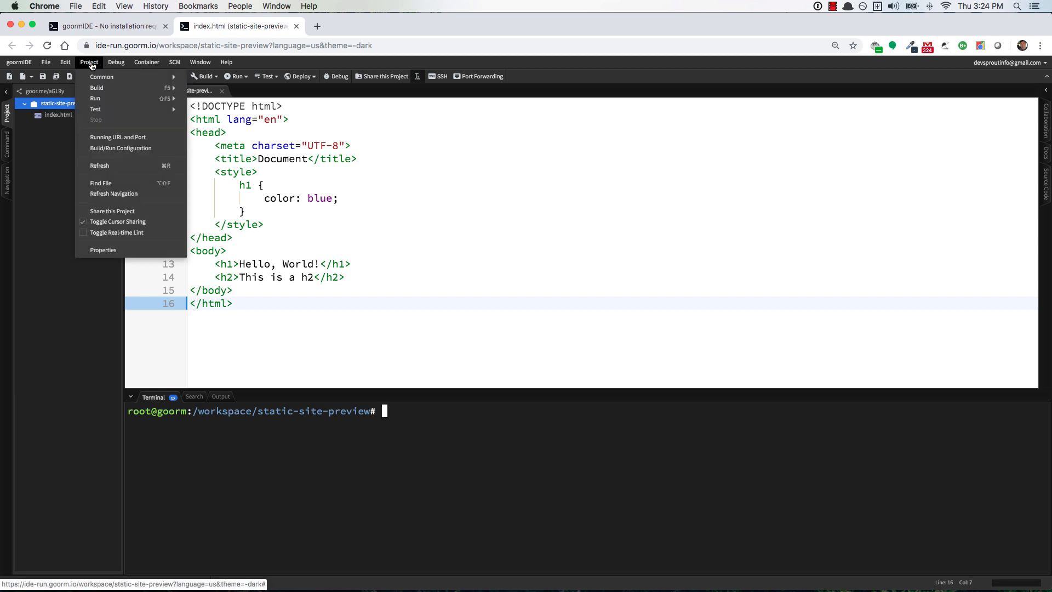
pyautogui.moveTo(119, 137)
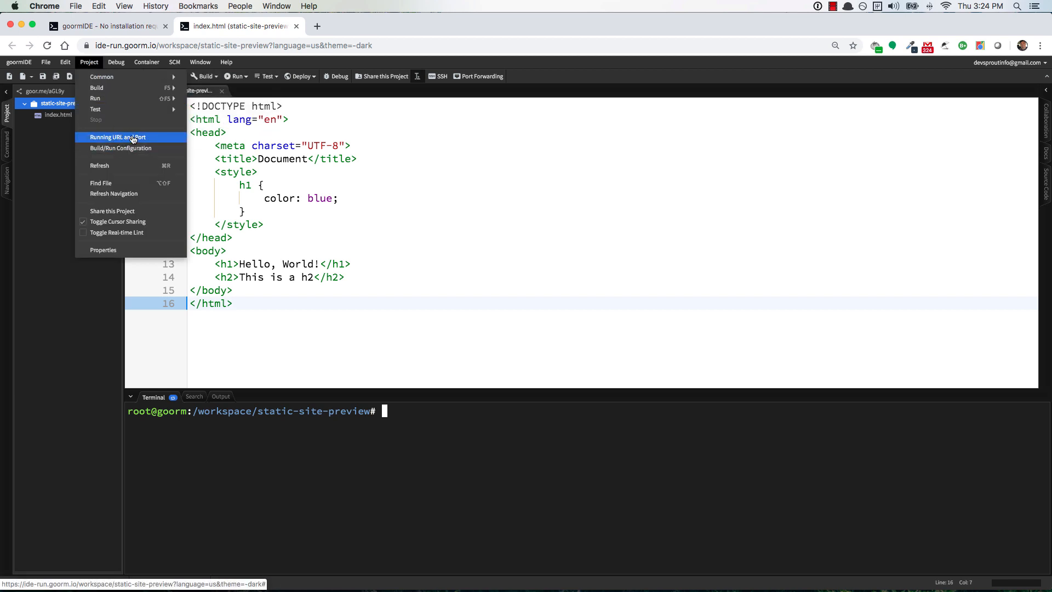
pyautogui.click(118, 137)
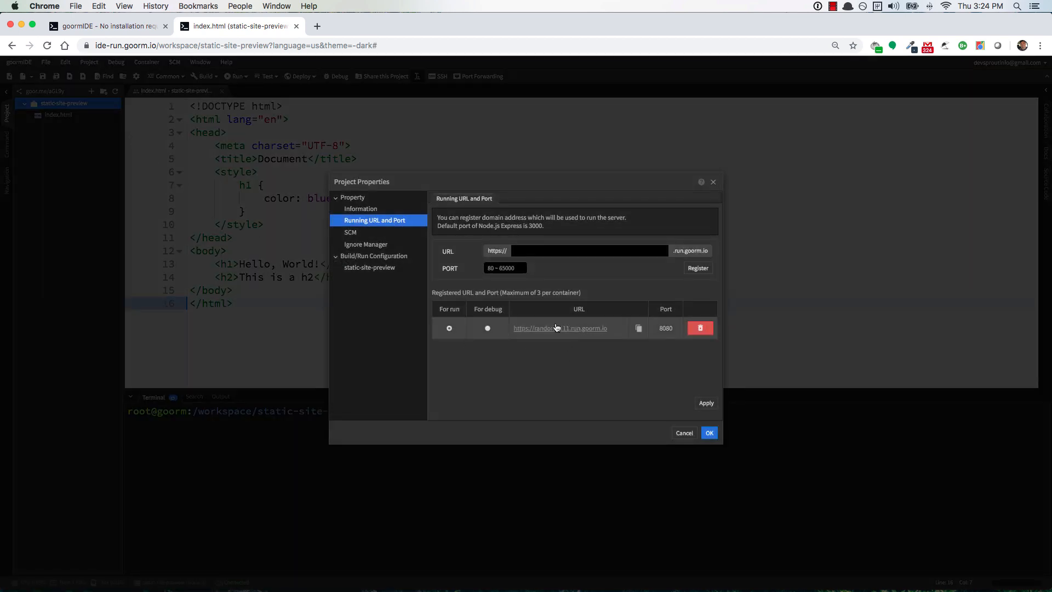
pyautogui.click(699, 329)
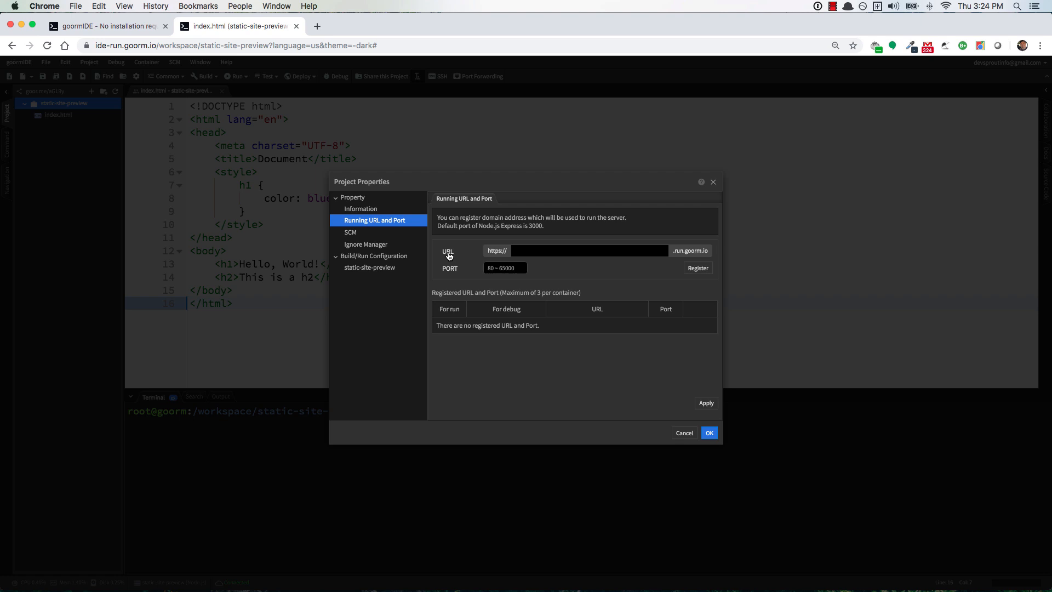
pyautogui.click(589, 250)
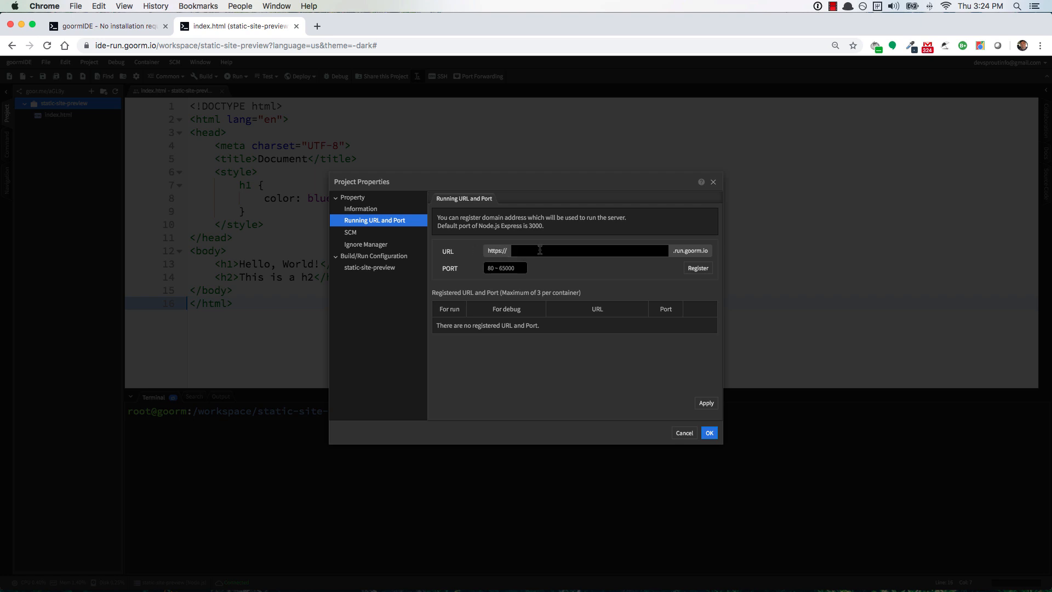
pyautogui.write('somethinguniq1111')
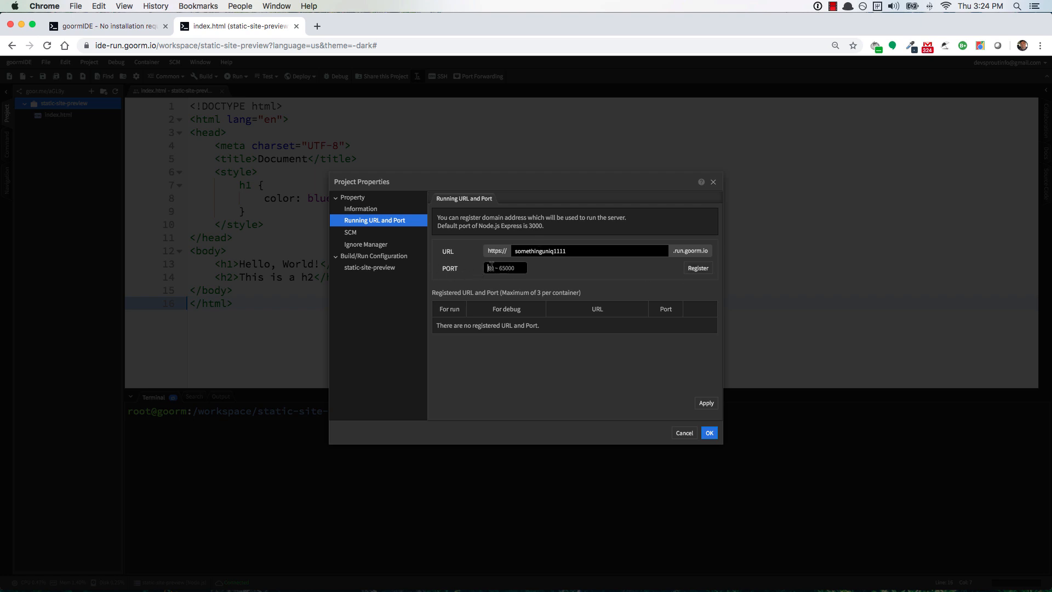
pyautogui.write('8000')
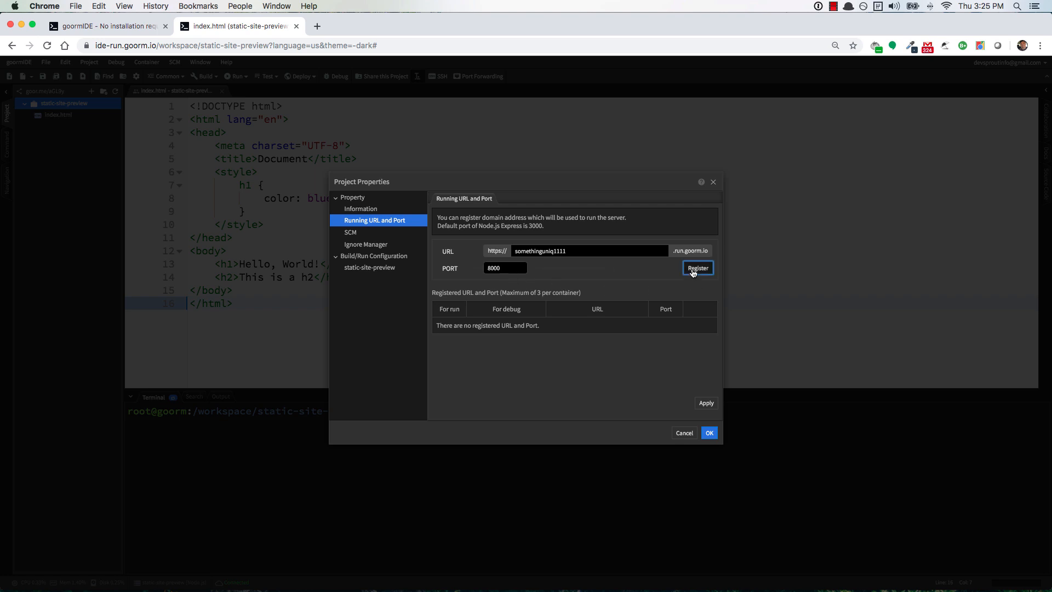
pyautogui.click(697, 268)
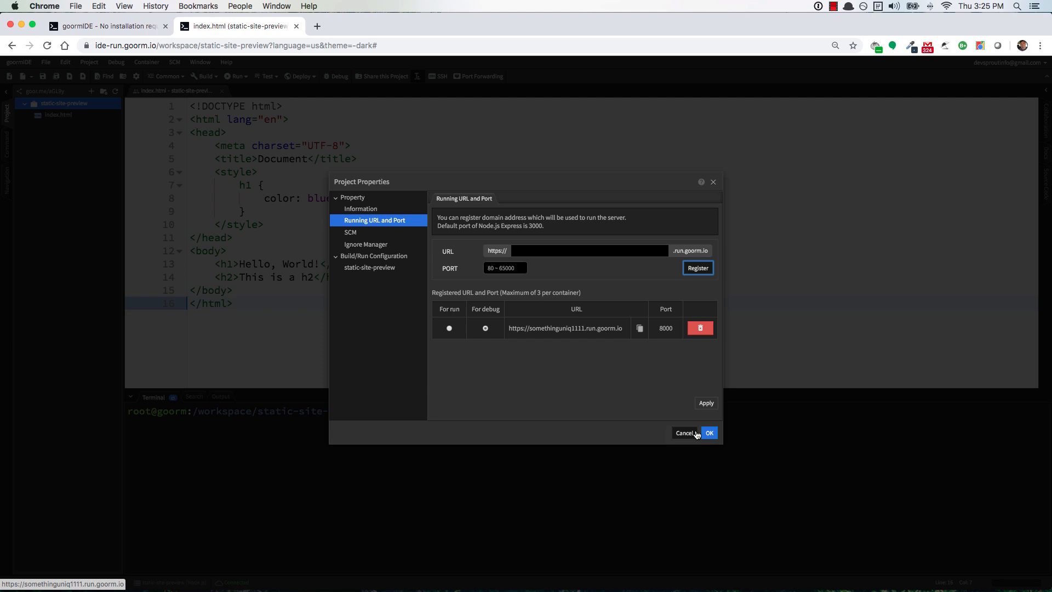
pyautogui.click(685, 433)
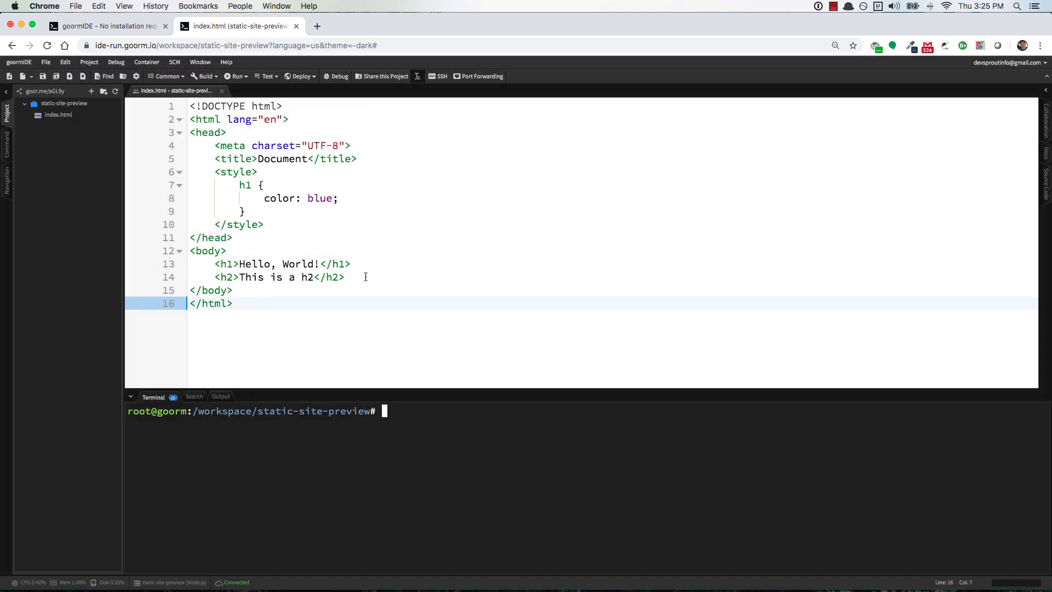
pyautogui.moveTo(123, 164)
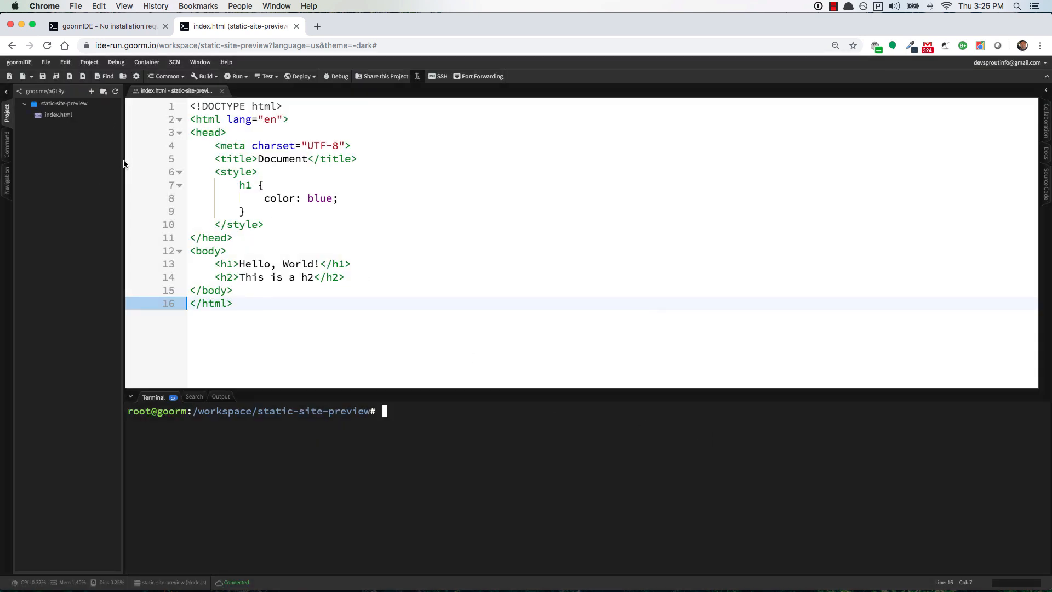
pyautogui.rightClick(63, 103)
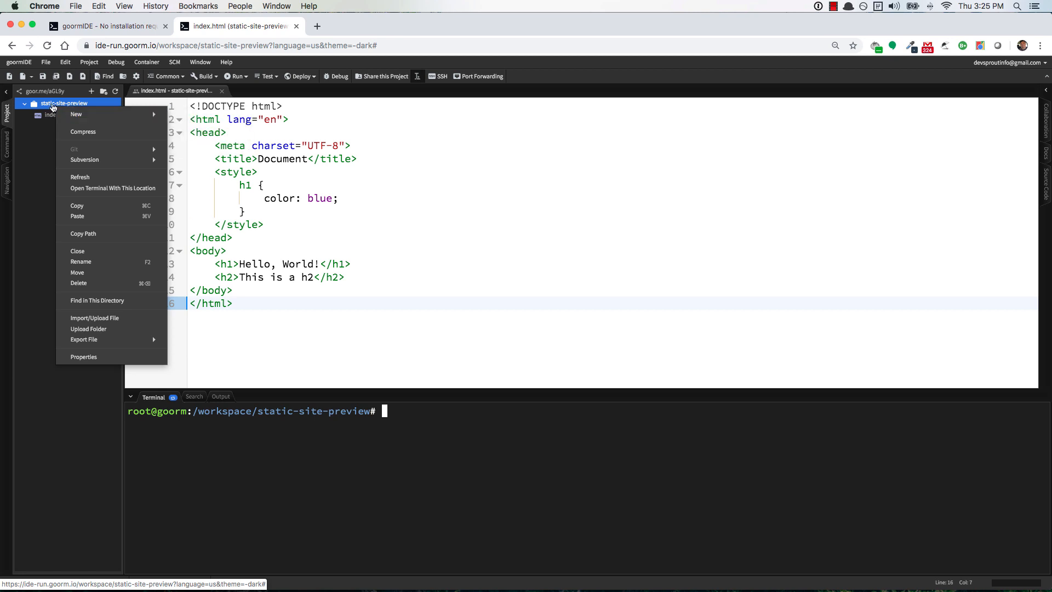
pyautogui.moveTo(52, 107)
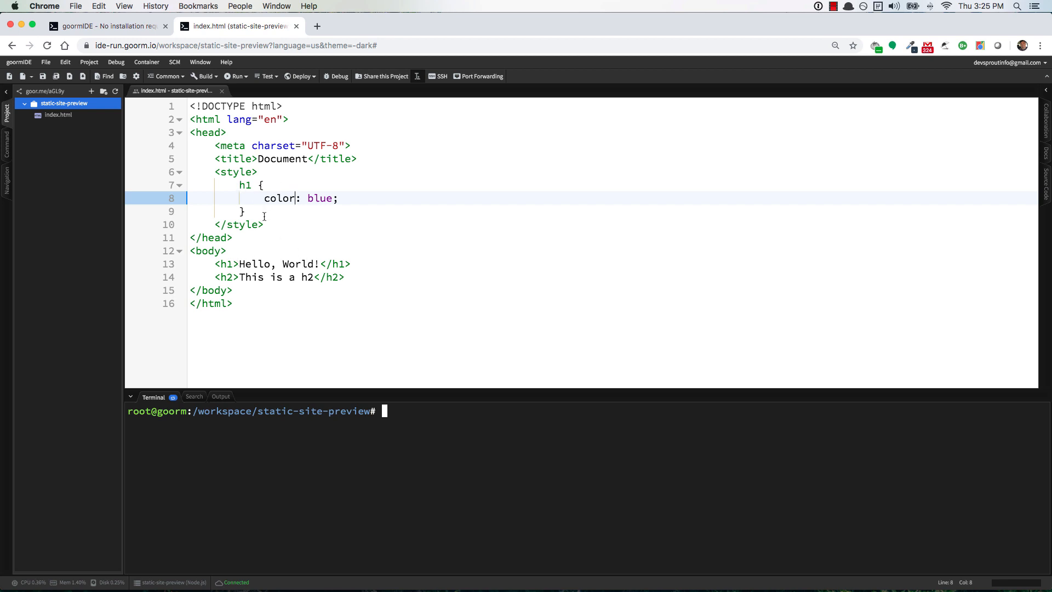
pyautogui.click(239, 26)
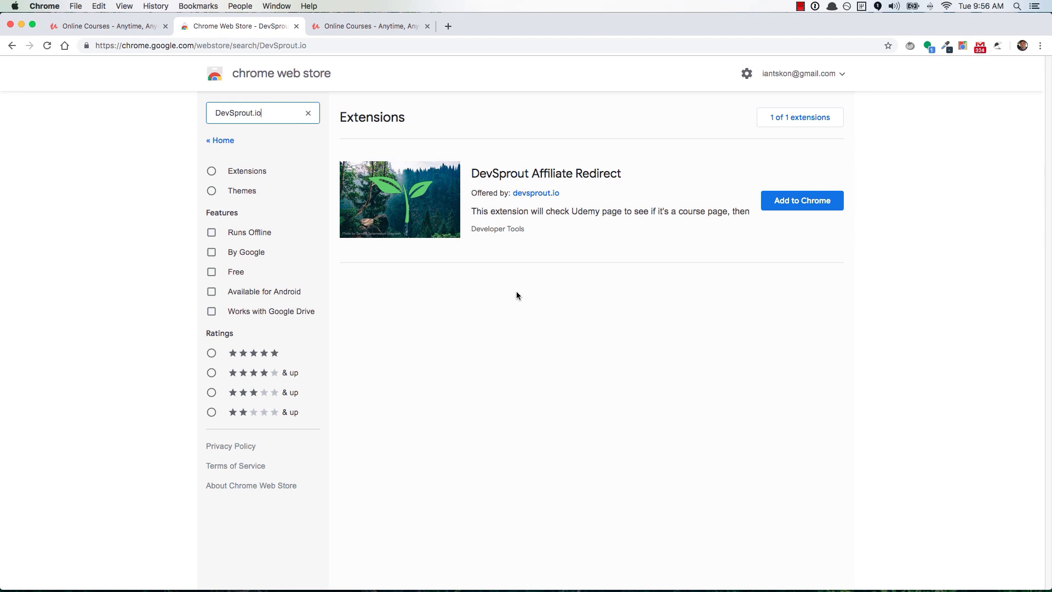
# Add the DevSprout Affiliate Redirect extension to Chrome, answering its permission prompt
pyautogui.click(801, 200)
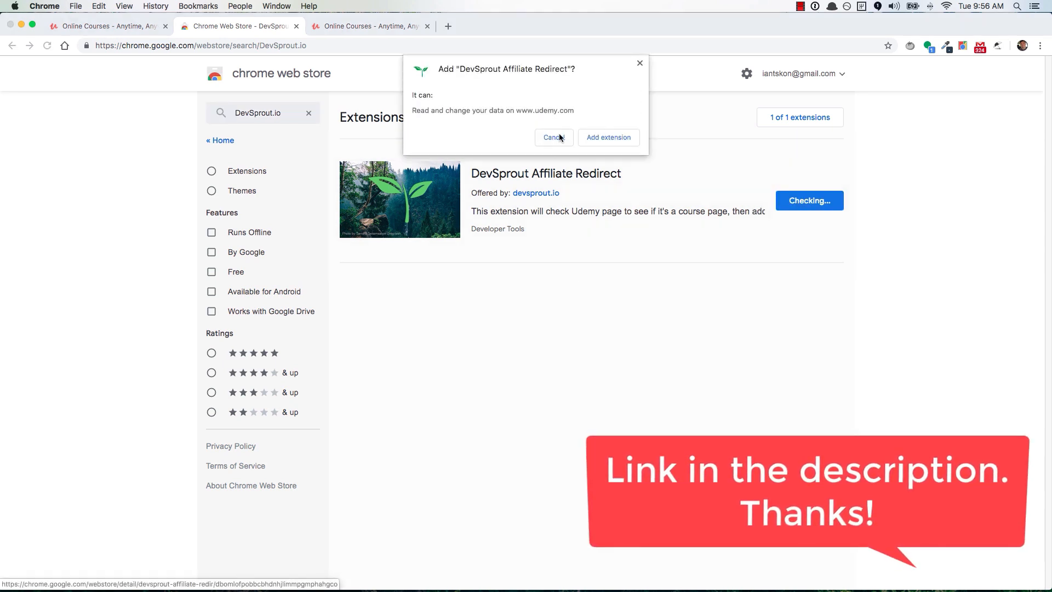
pyautogui.click(607, 138)
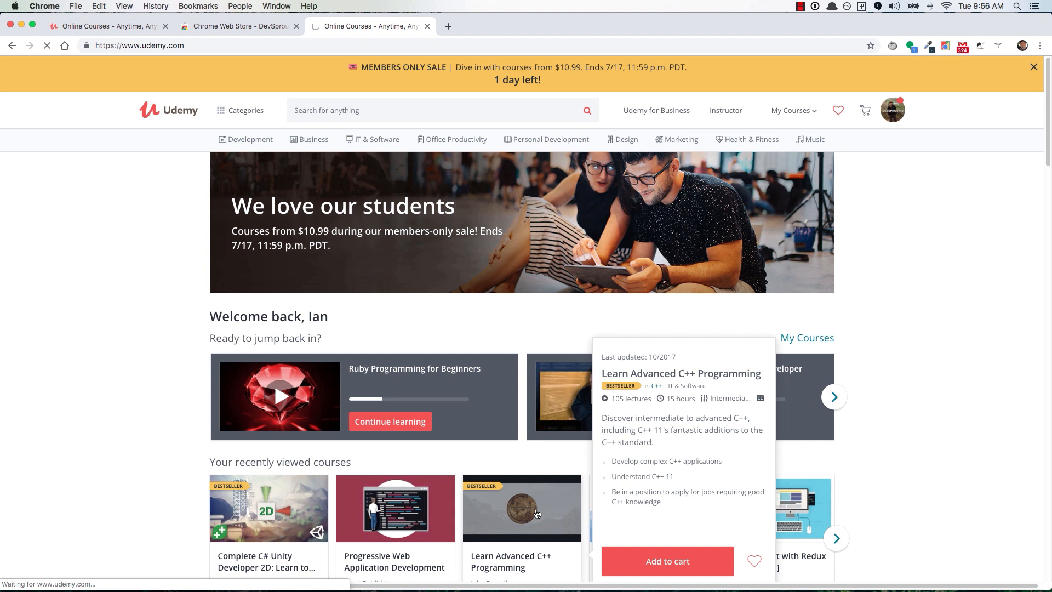
# Open the Learn Advanced C++ Programming course page on Udemy
pyautogui.click(521, 508)
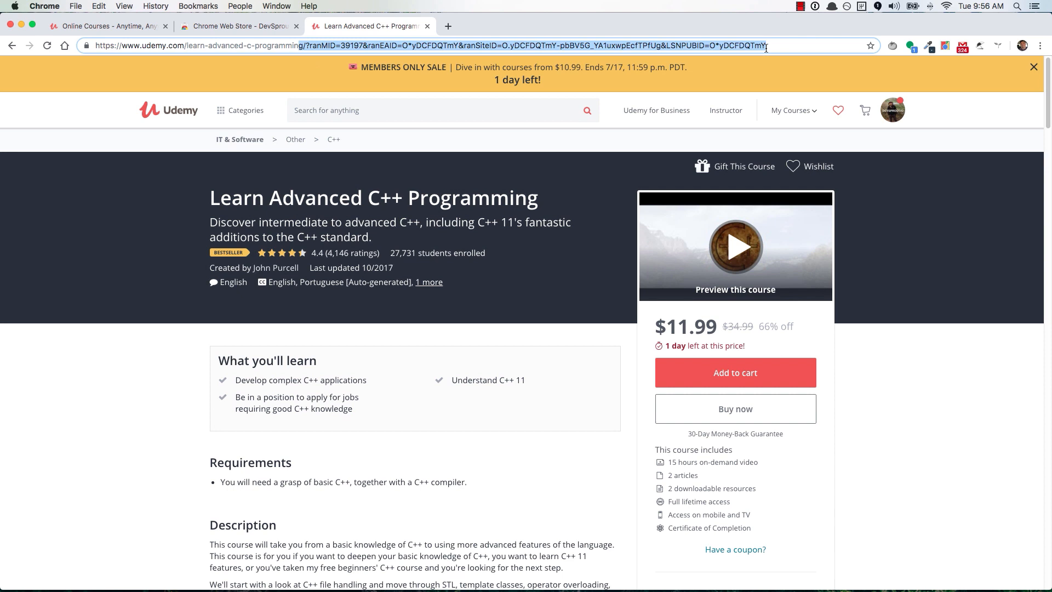
pyautogui.moveTo(490, 427)
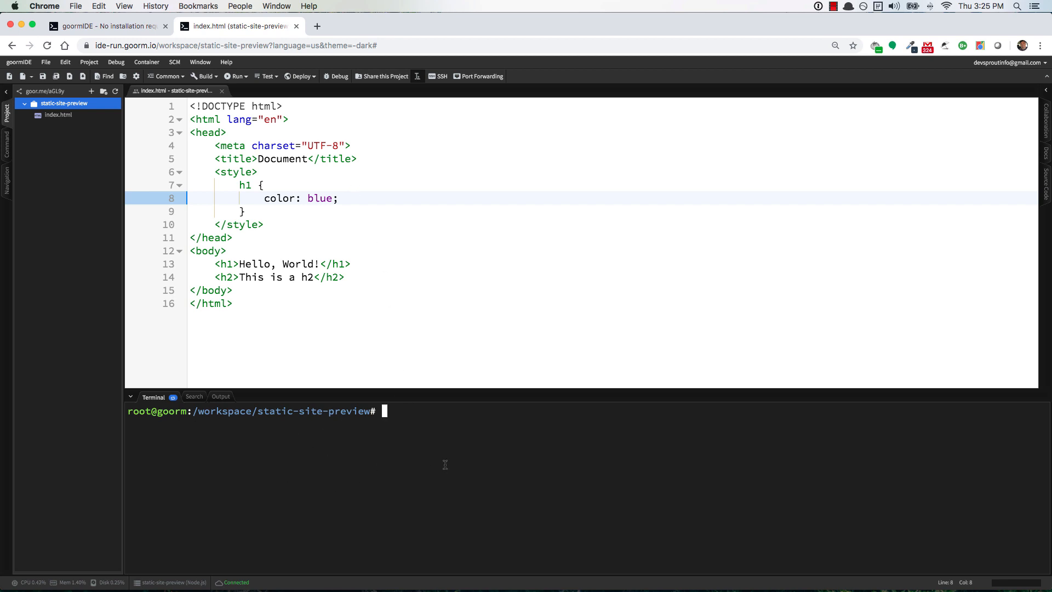
# Run python -m SimpleHTTPServer in the terminal, serving the site on port 8000
pyautogui.write('python -')
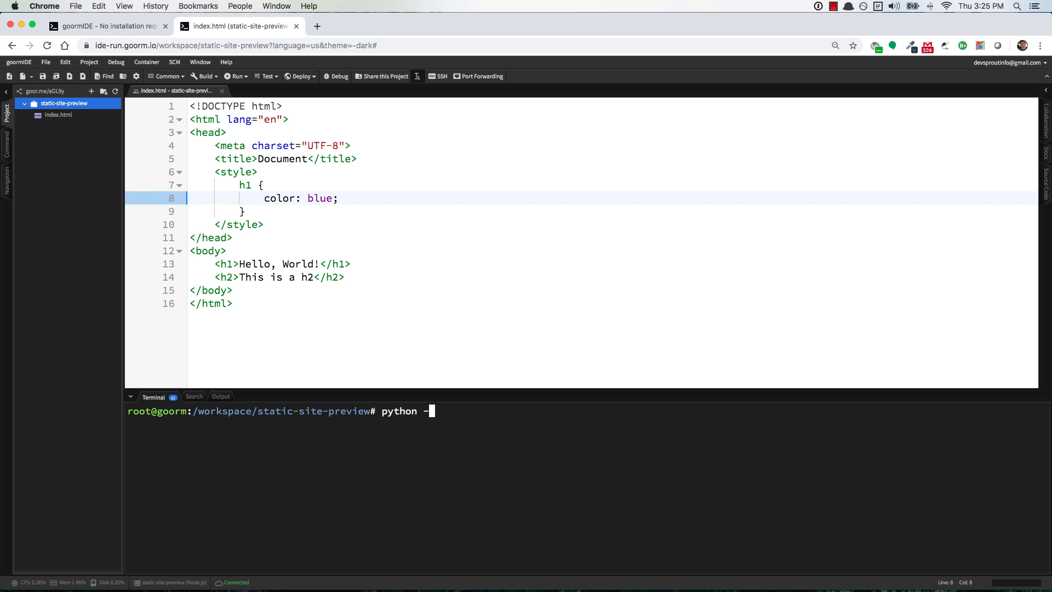
pyautogui.write('m')
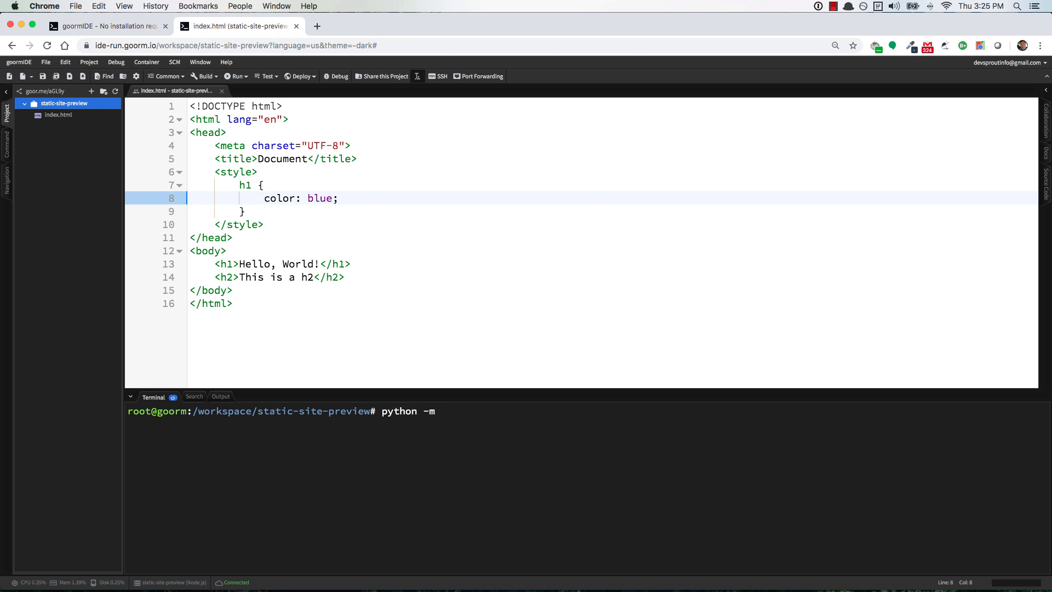
pyautogui.write('Simple')
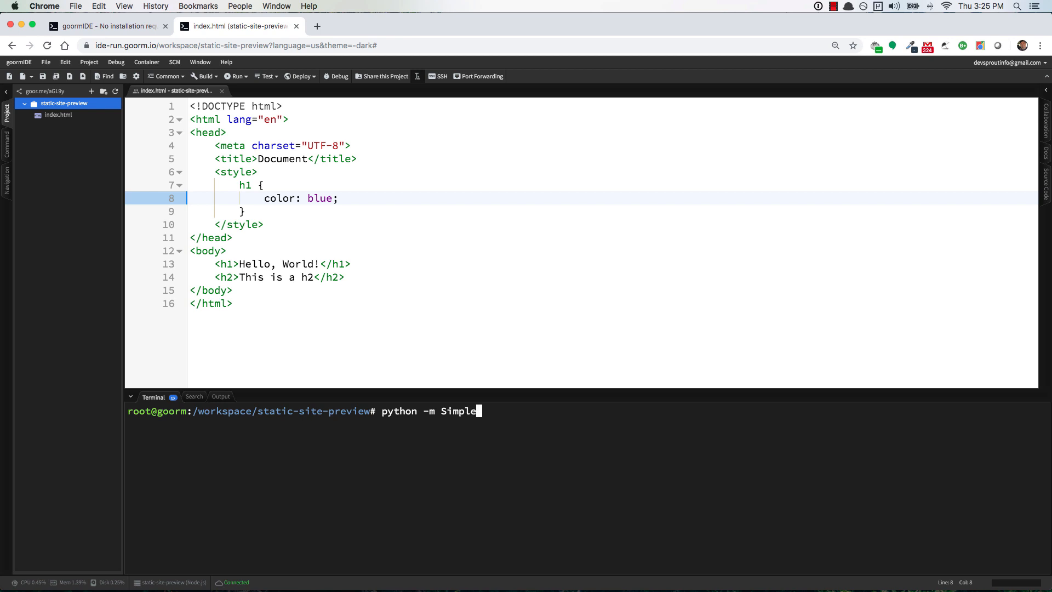
pyautogui.write('HTTP')
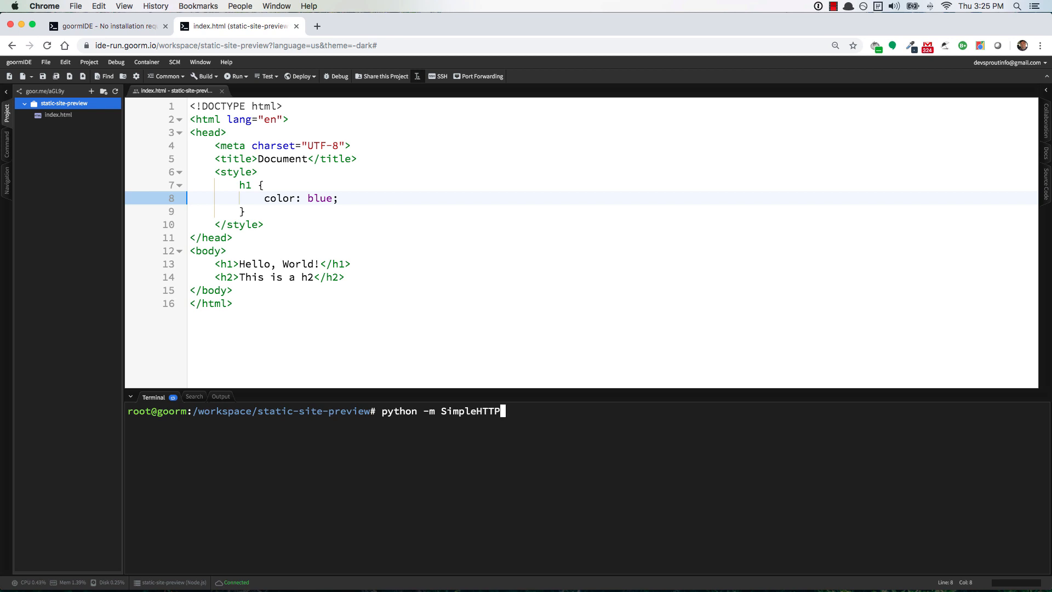
pyautogui.write('Server')
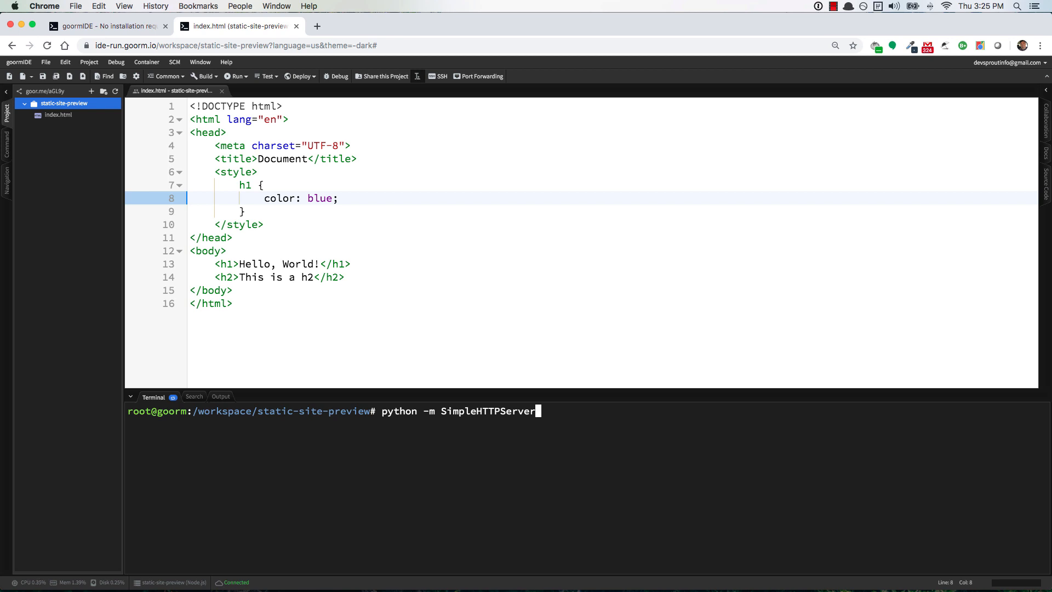
pyautogui.press('Return')
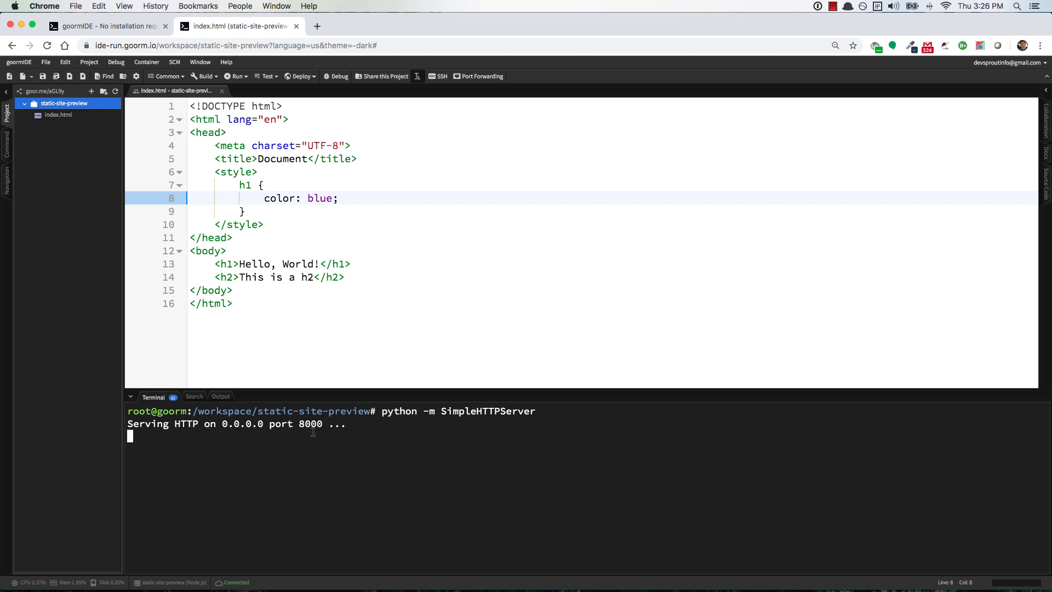
# Open the port 8000 run URL, change the h2 to 'This is a p element', and preview
pyautogui.click(89, 62)
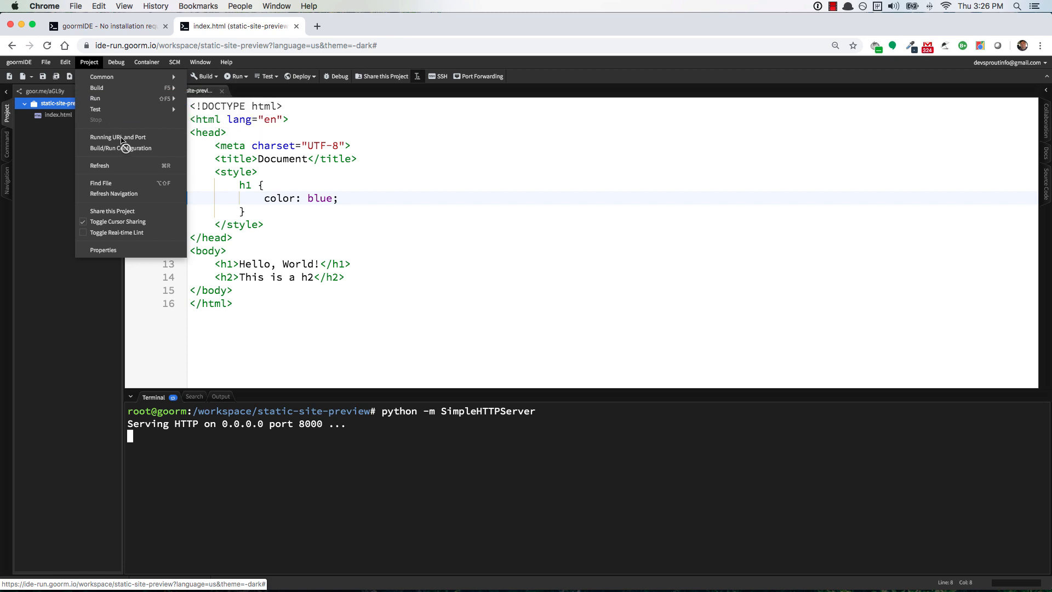
pyautogui.click(118, 137)
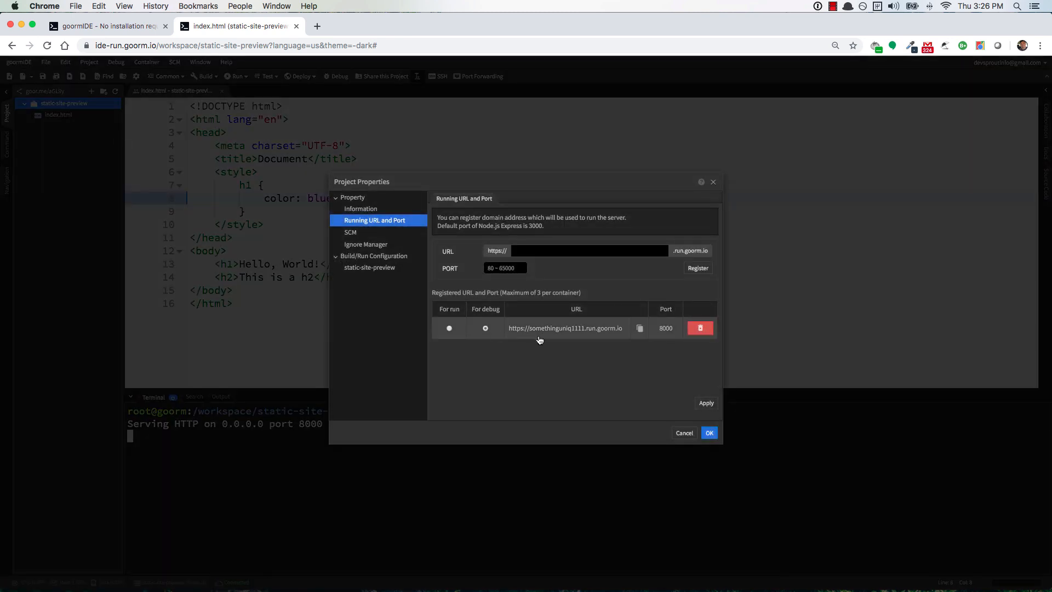
pyautogui.click(564, 328)
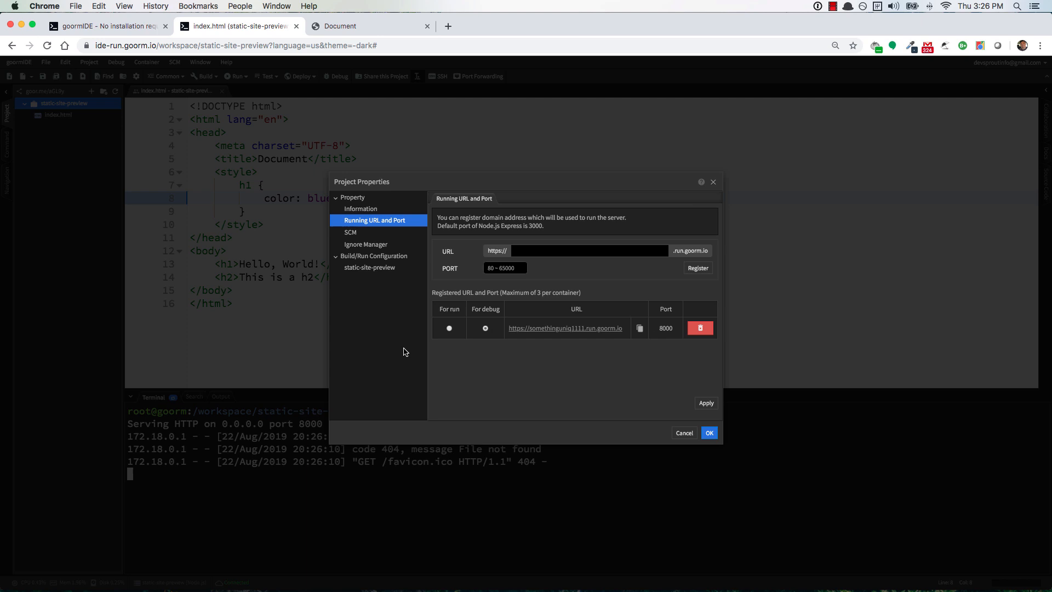
pyautogui.click(709, 432)
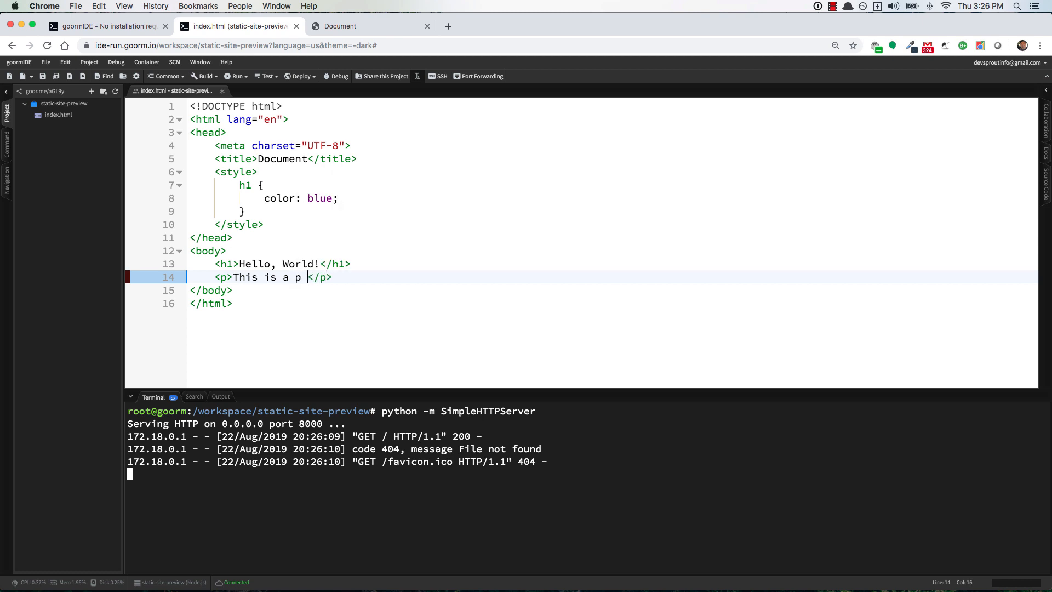
pyautogui.write('element')
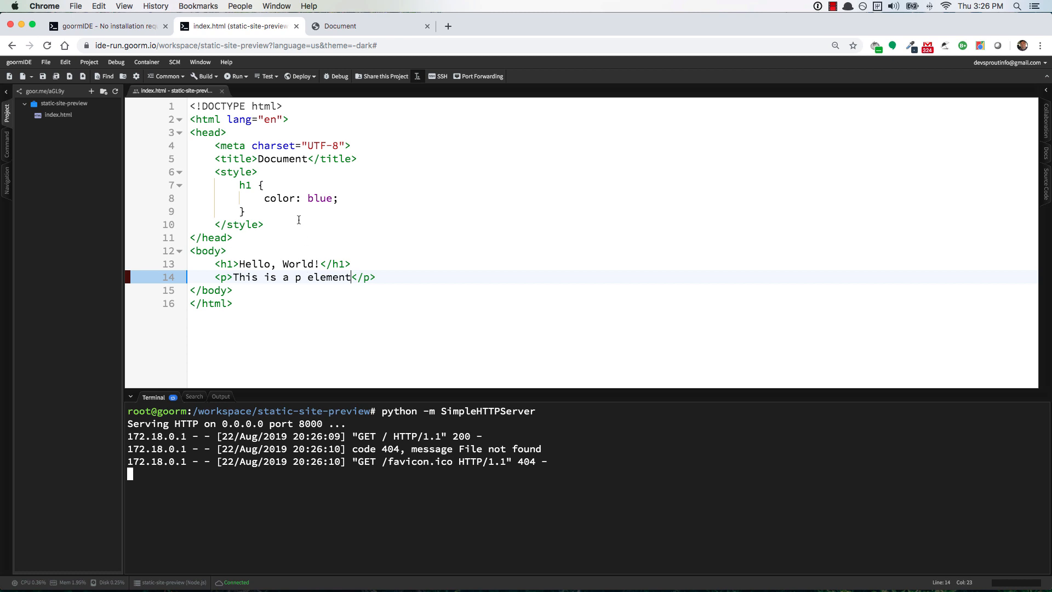
pyautogui.click(371, 26)
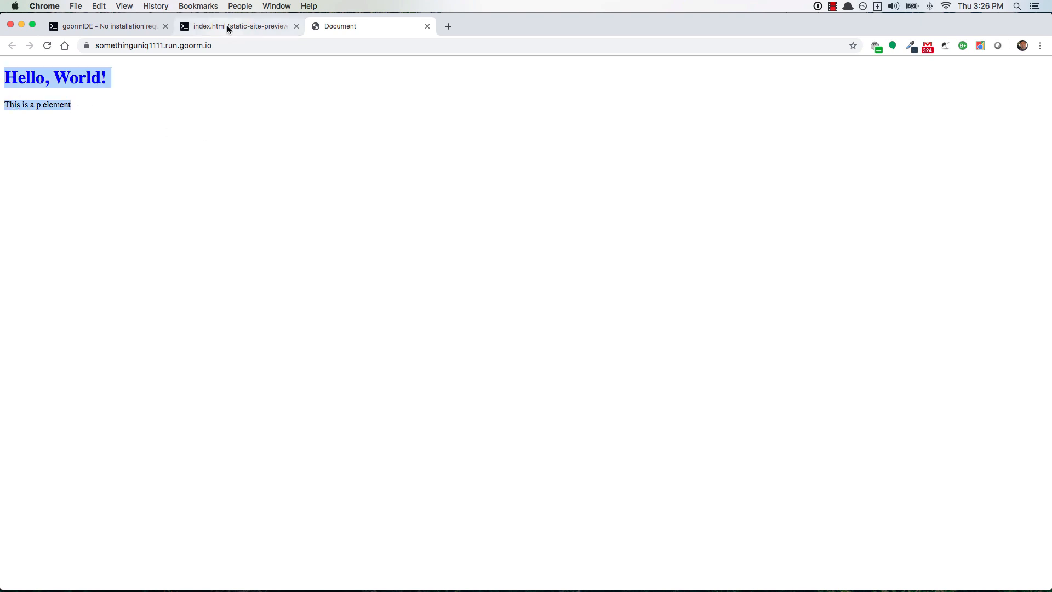
# Switch back to the index.html goormIDE tab
pyautogui.click(239, 26)
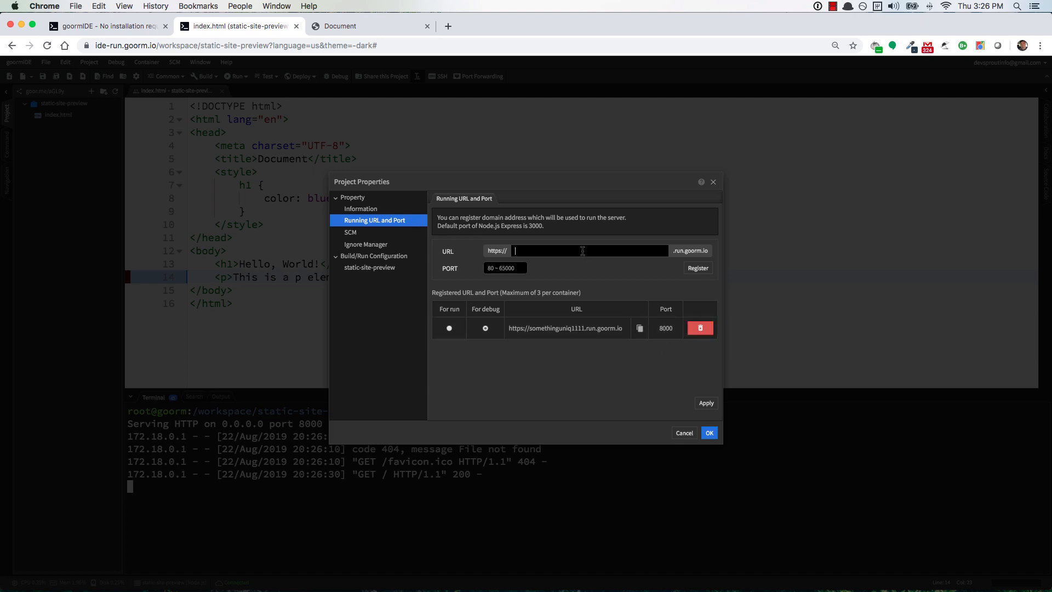
# Register port3000something1231 on port 3000 and open that URL in a new tab
pyautogui.write('port3000something')
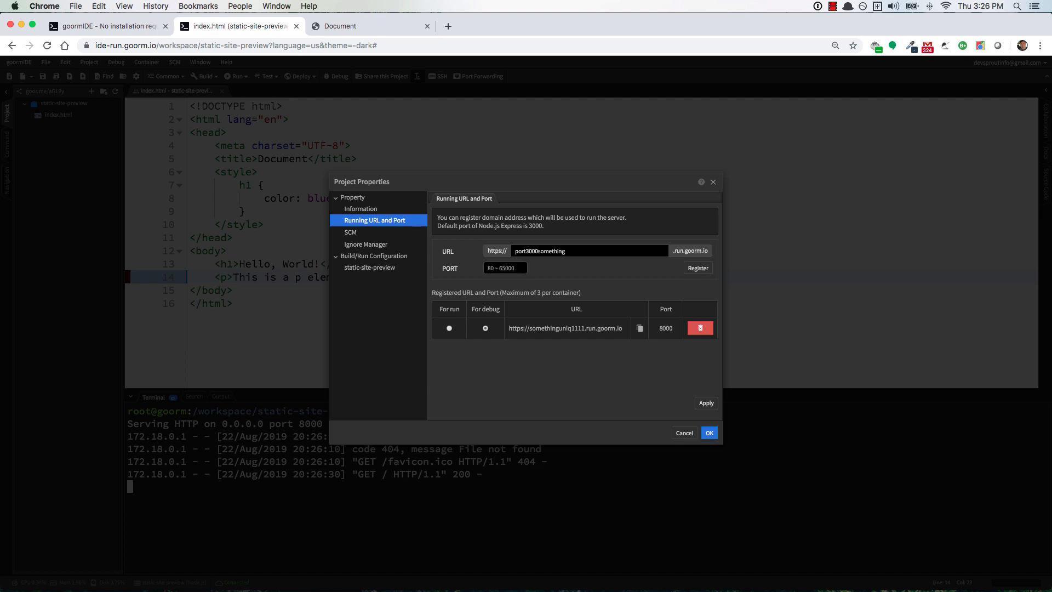
pyautogui.write('1231')
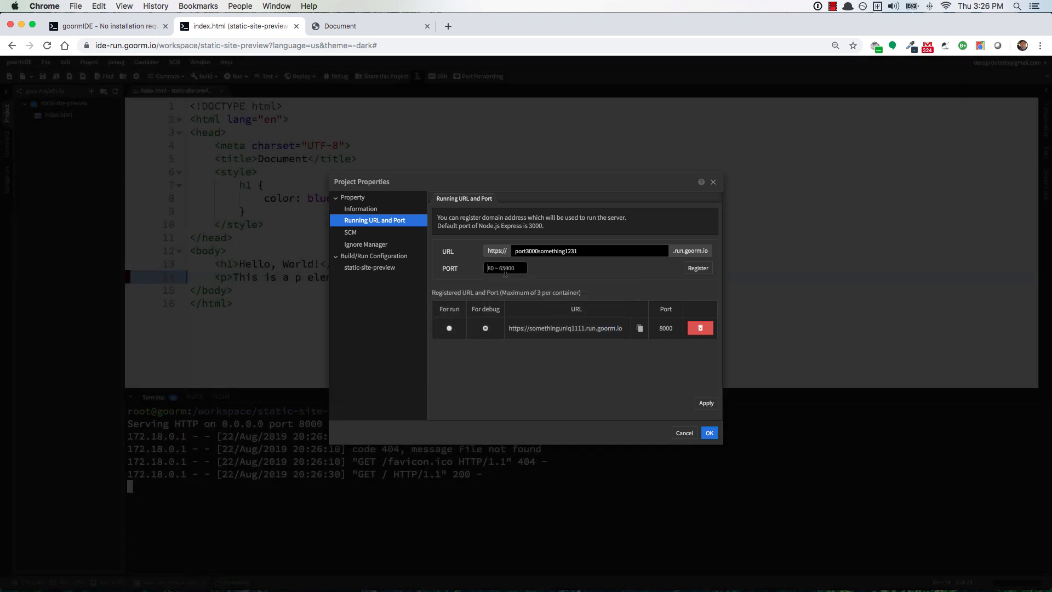
pyautogui.click(698, 268)
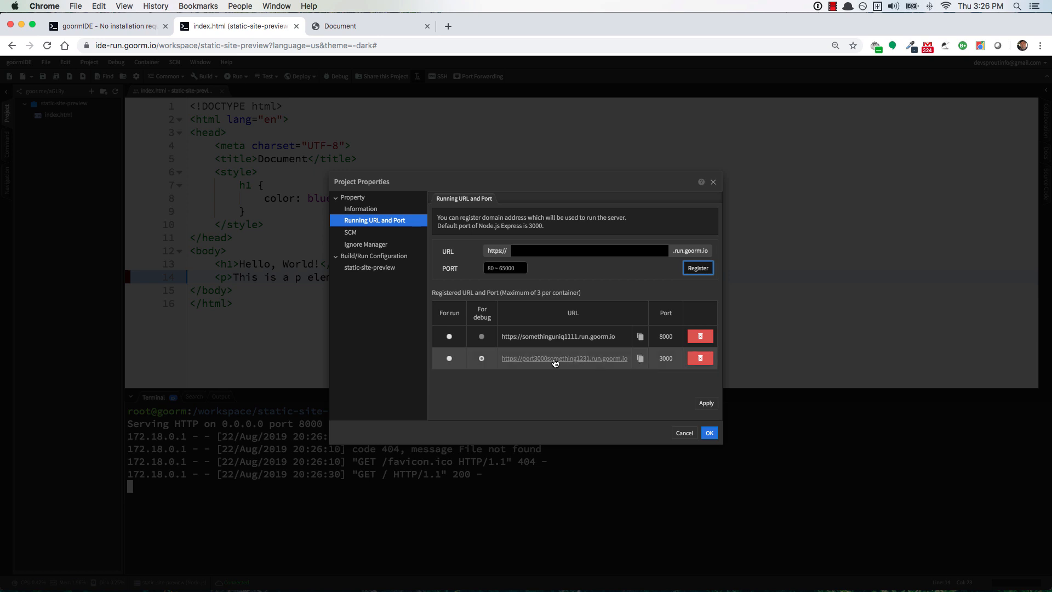
pyautogui.click(564, 358)
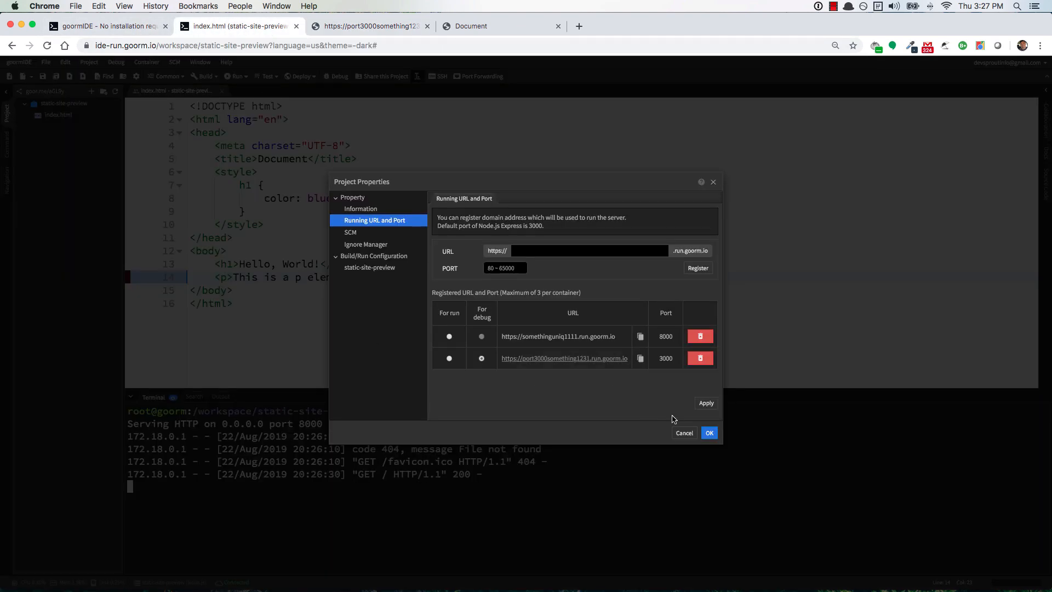
pyautogui.click(709, 432)
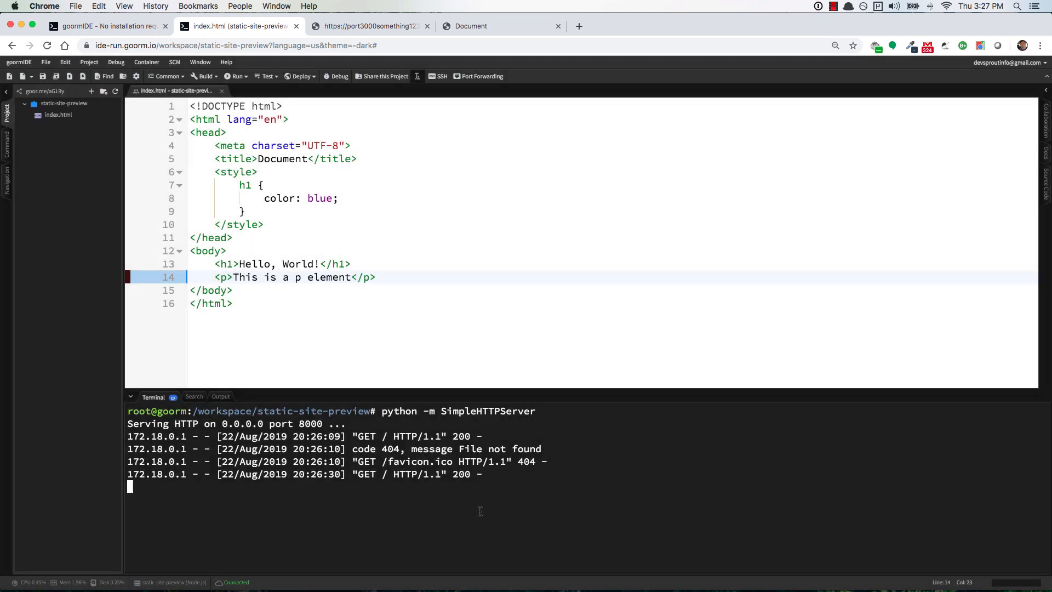
# Stop the port 8000 server with Ctrl+C and run python -m SimpleHTTPServer 3000
pyautogui.press('ctrl+c')
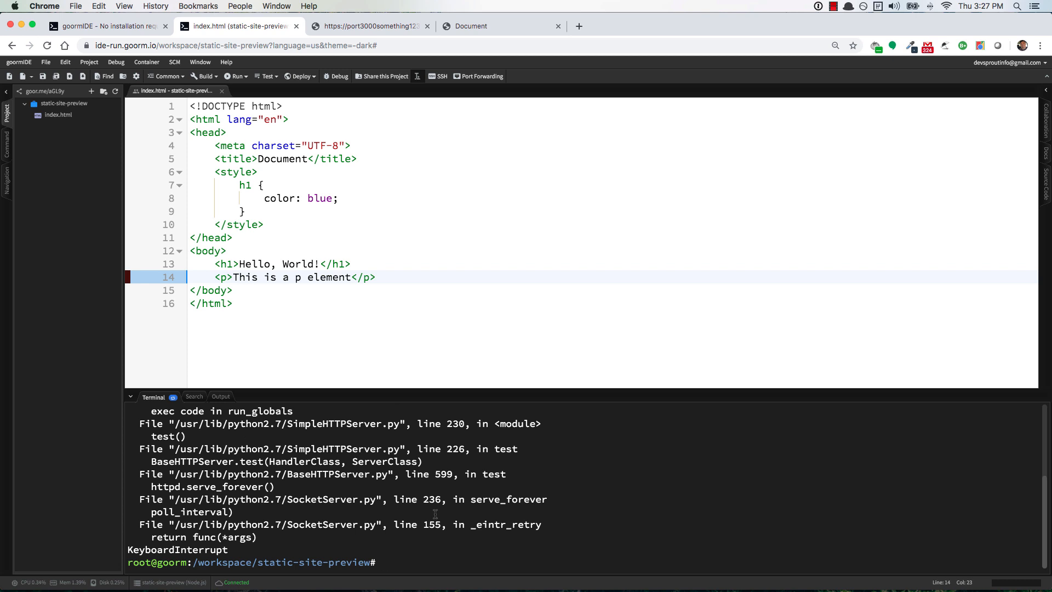
pyautogui.write('python -m SimpleHTTPServer')
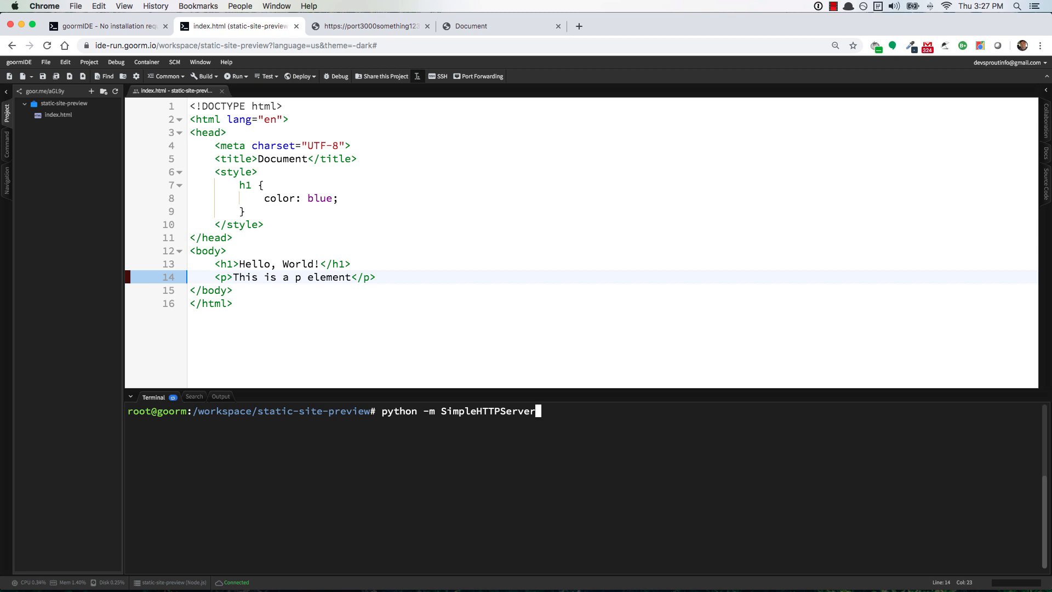
pyautogui.write('3')
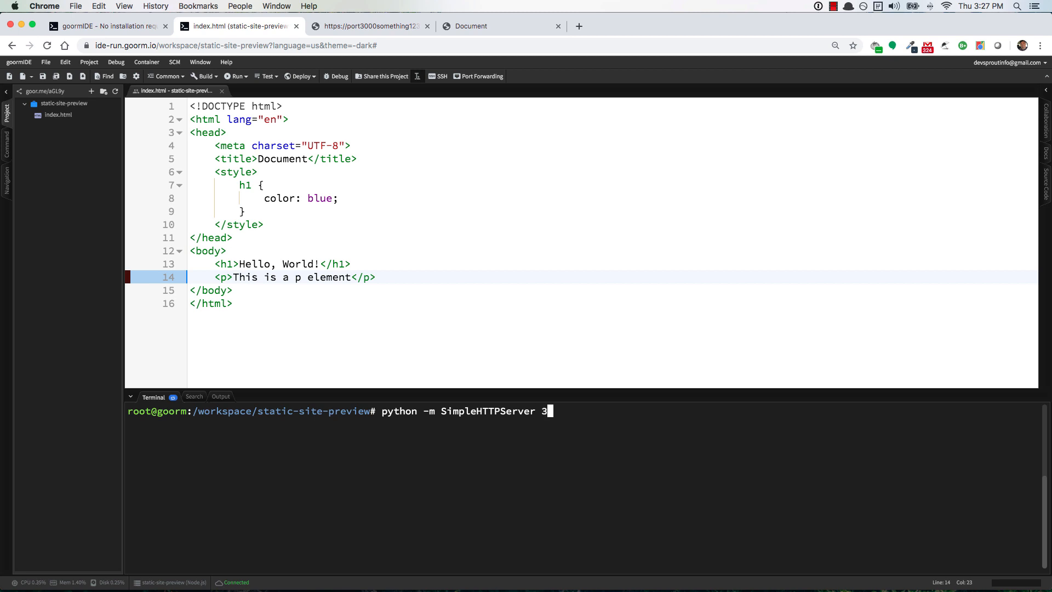
pyautogui.write('000')
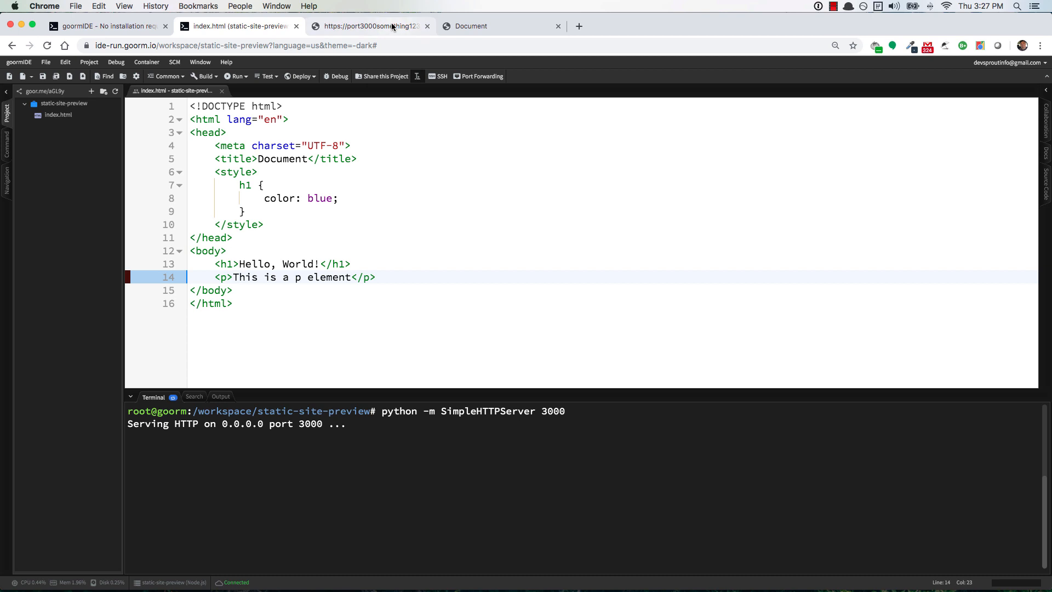
# View the page on the port3000something1231 tab, then return to the goormIDE tab
pyautogui.click(369, 26)
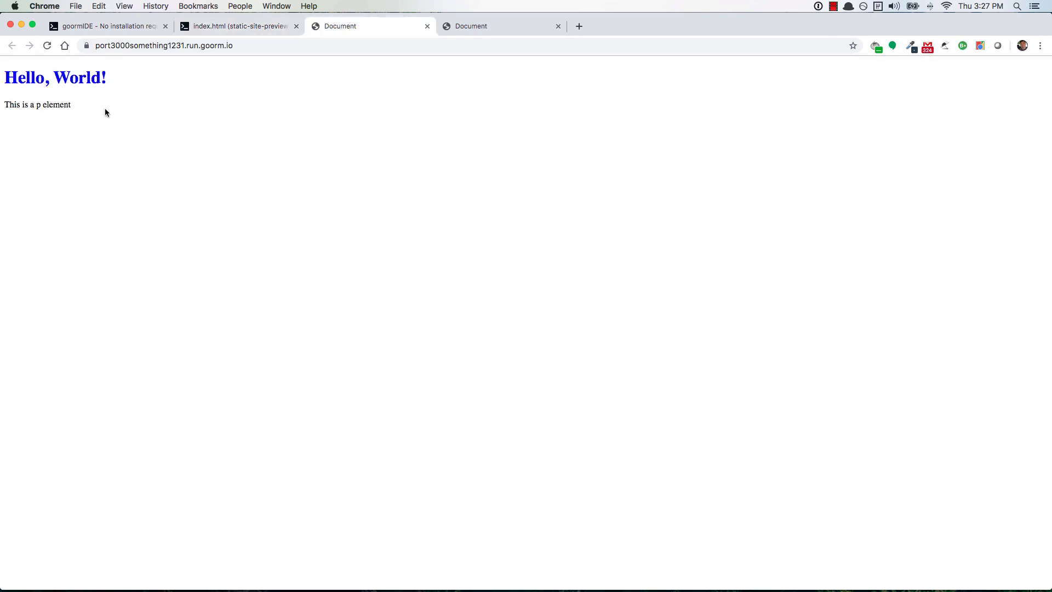
pyautogui.click(238, 26)
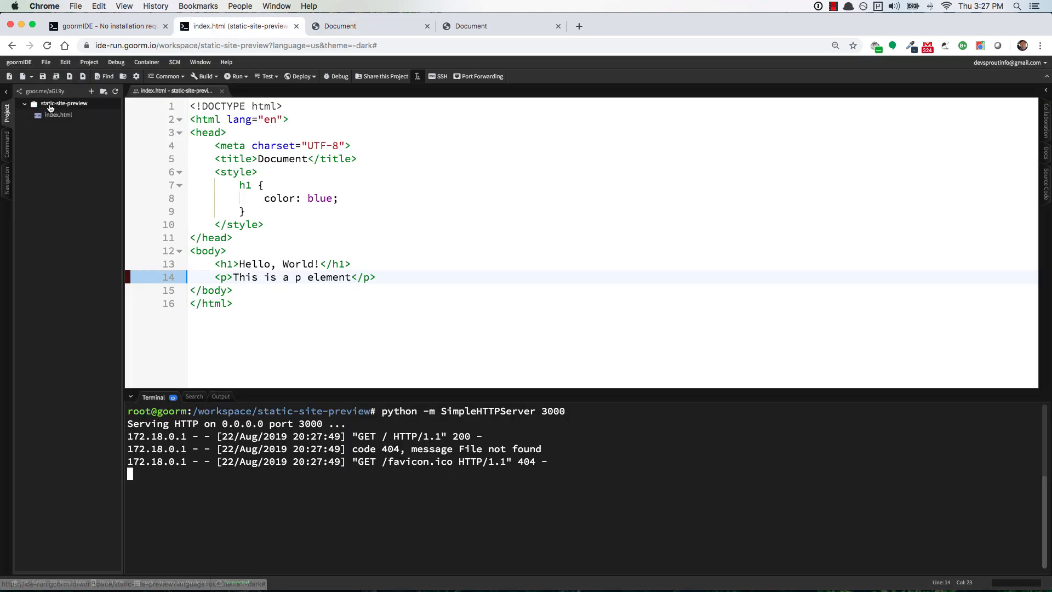
# Create an empty main.js file in static-site-preview and select it
pyautogui.rightClick(65, 102)
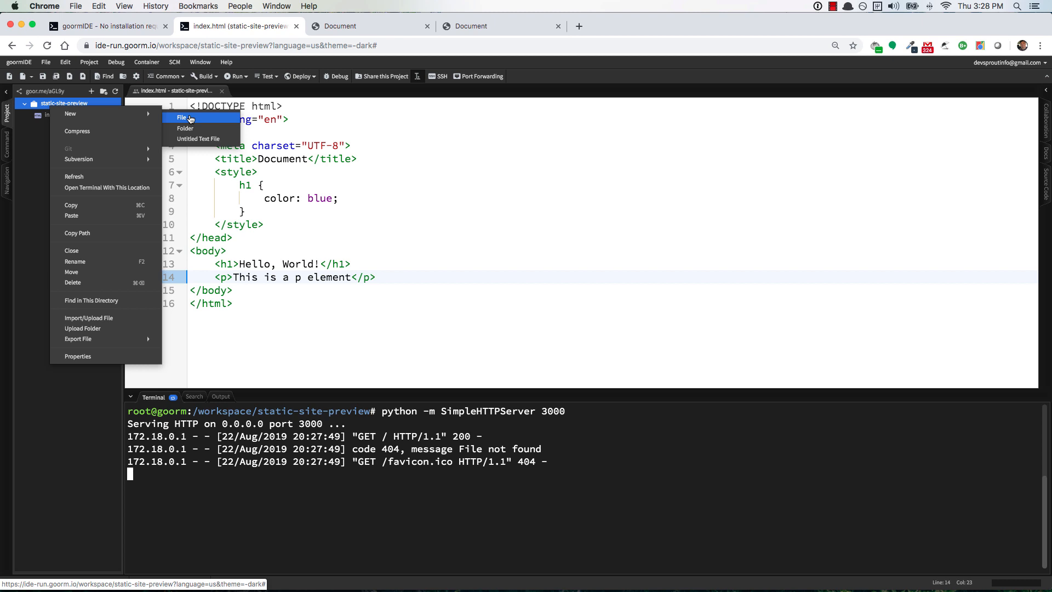
pyautogui.click(182, 117)
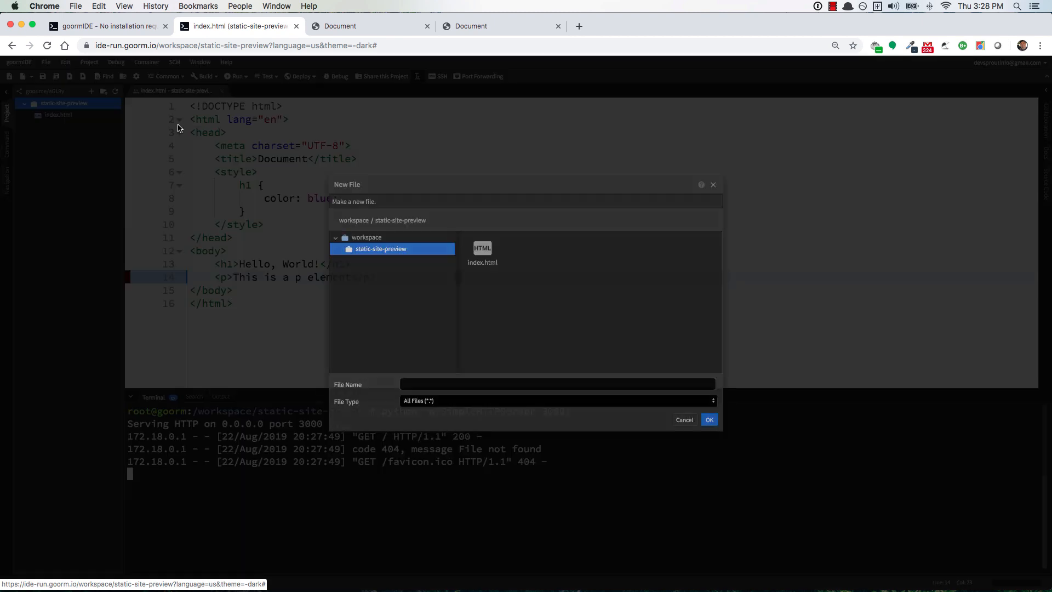
pyautogui.write('main.js')
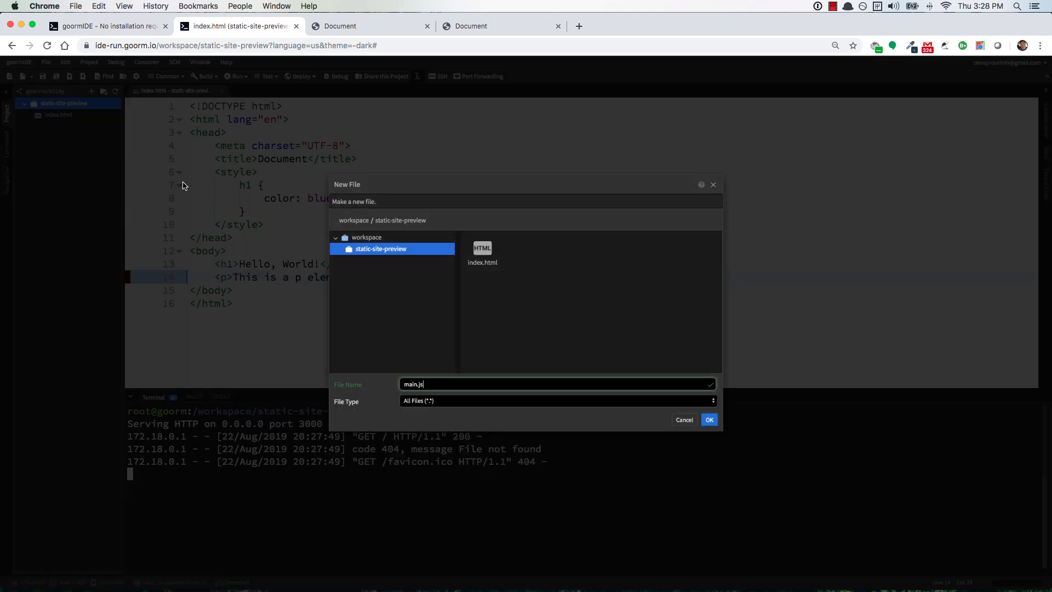
pyautogui.click(708, 419)
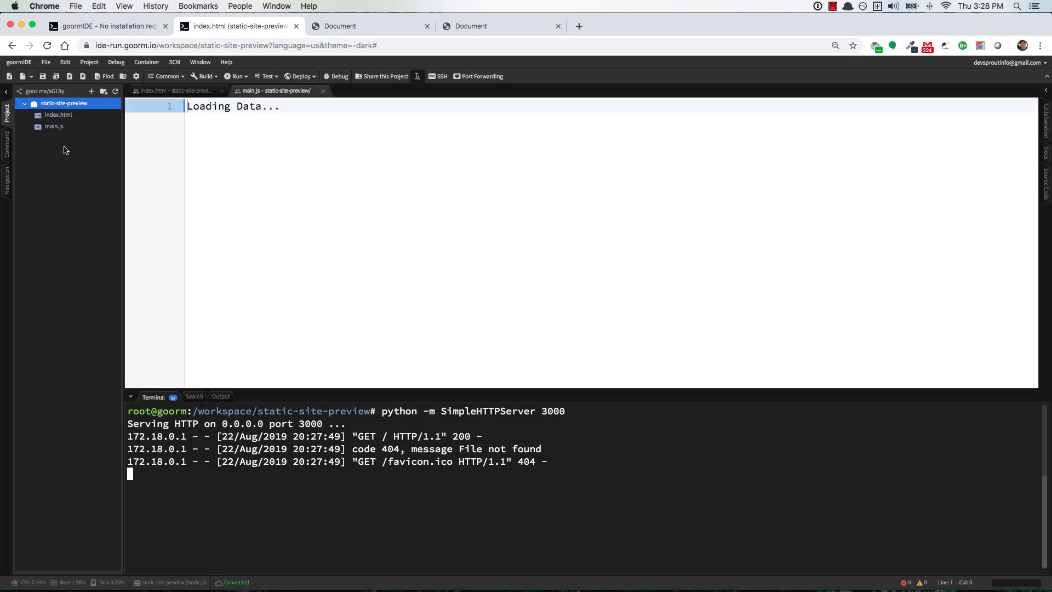
pyautogui.click(53, 126)
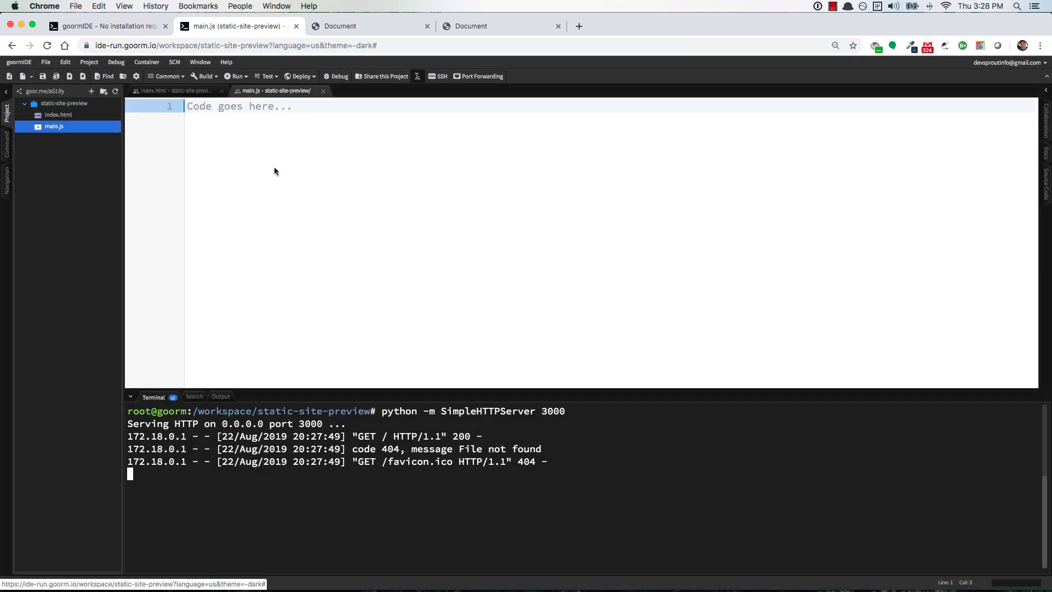
# Write a main() function logging 'Hello, goorm!' and call it, then run python -m SimpleHTTPServer
pyautogui.write('functi')
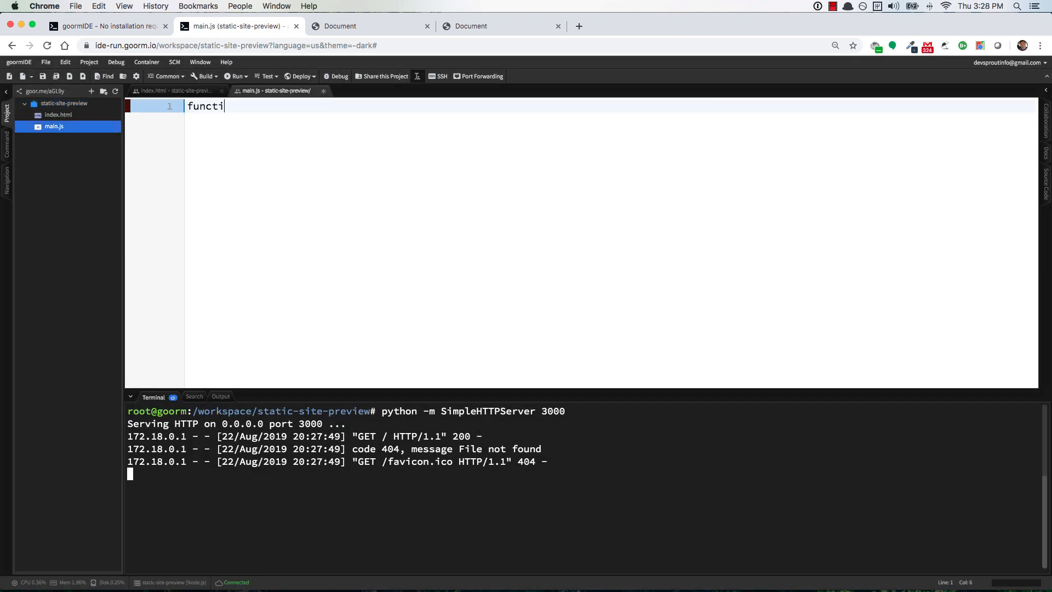
pyautogui.write('on main')
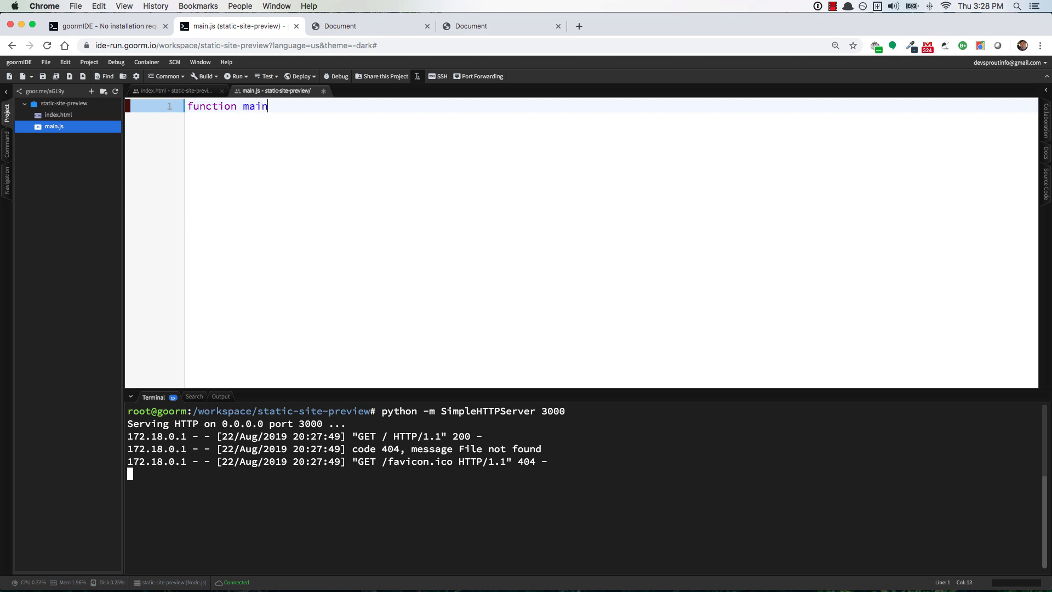
pyautogui.write('() {')
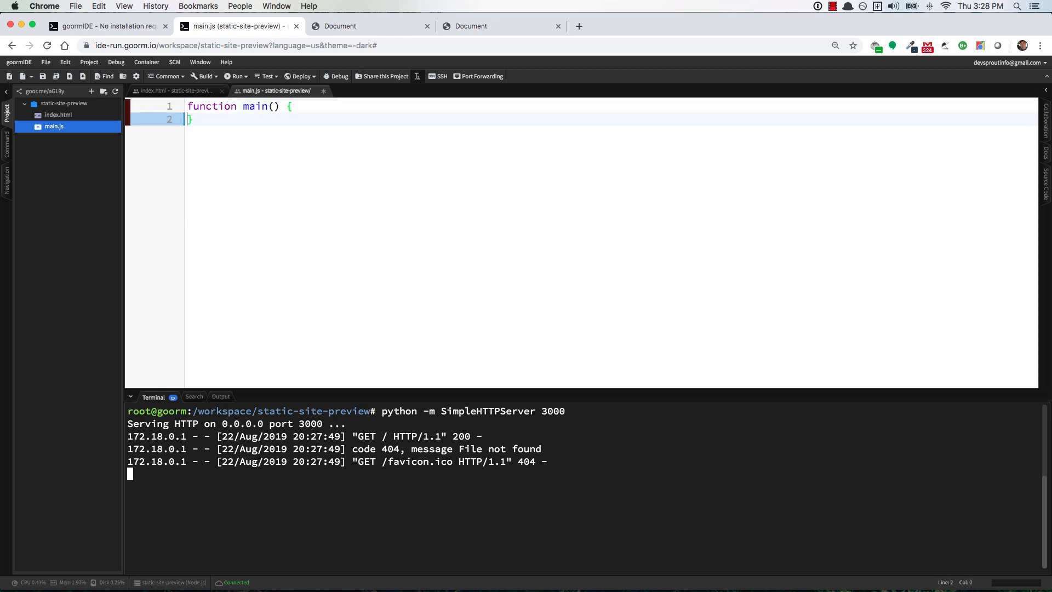
pyautogui.write('conso')
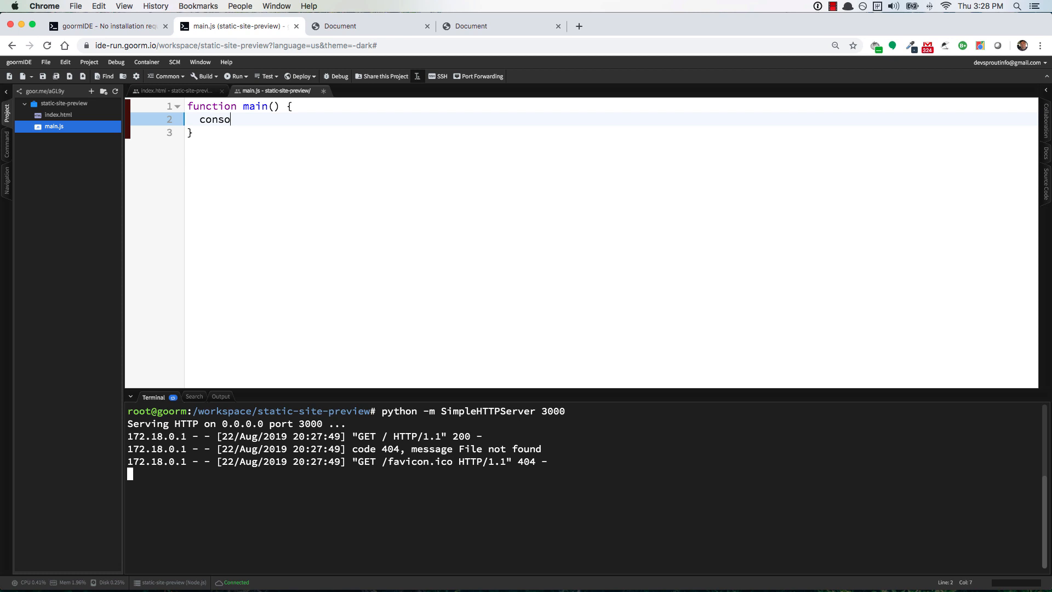
pyautogui.write("le.log('')")
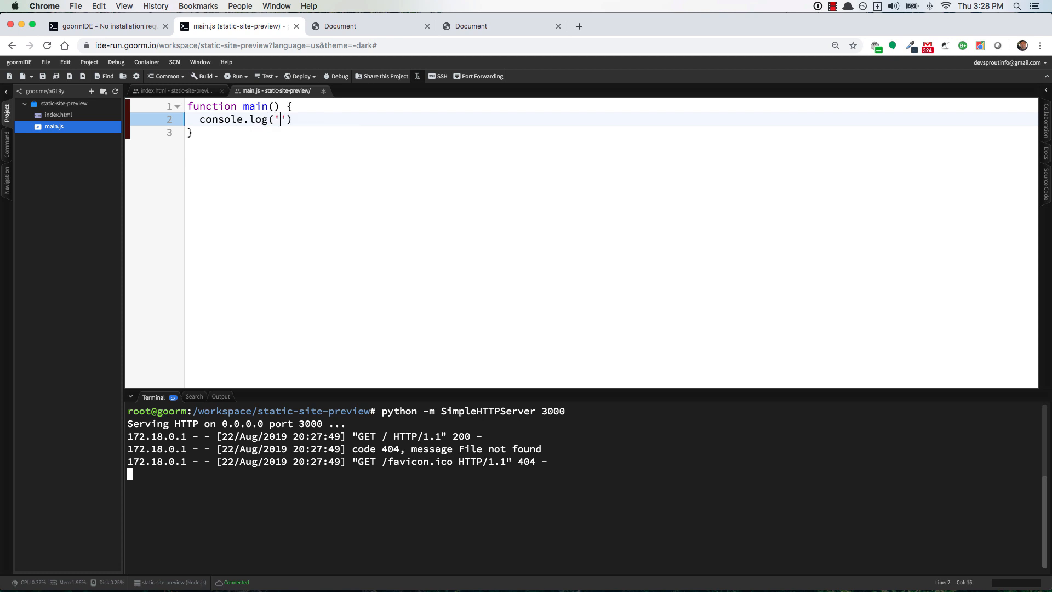
pyautogui.write('Hello, goorm!')
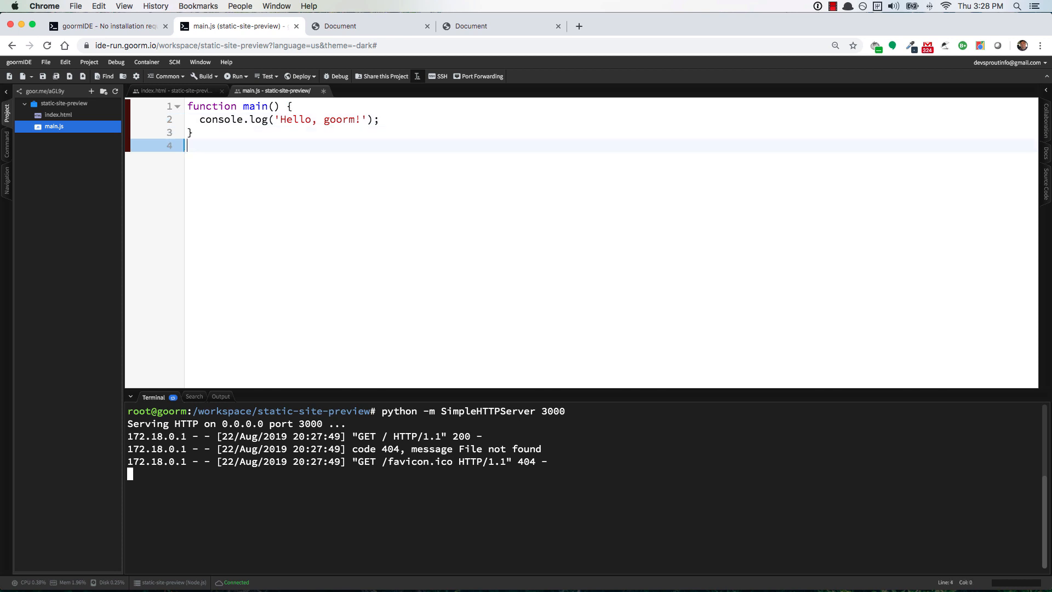
pyautogui.write('main();')
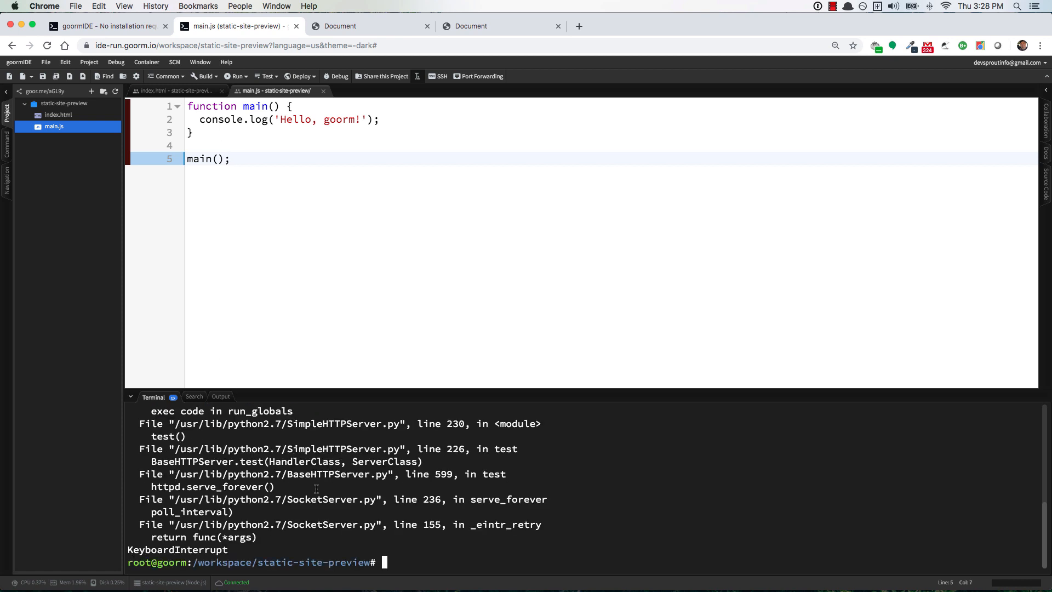
pyautogui.write('python -m SimpleHTTPServer')
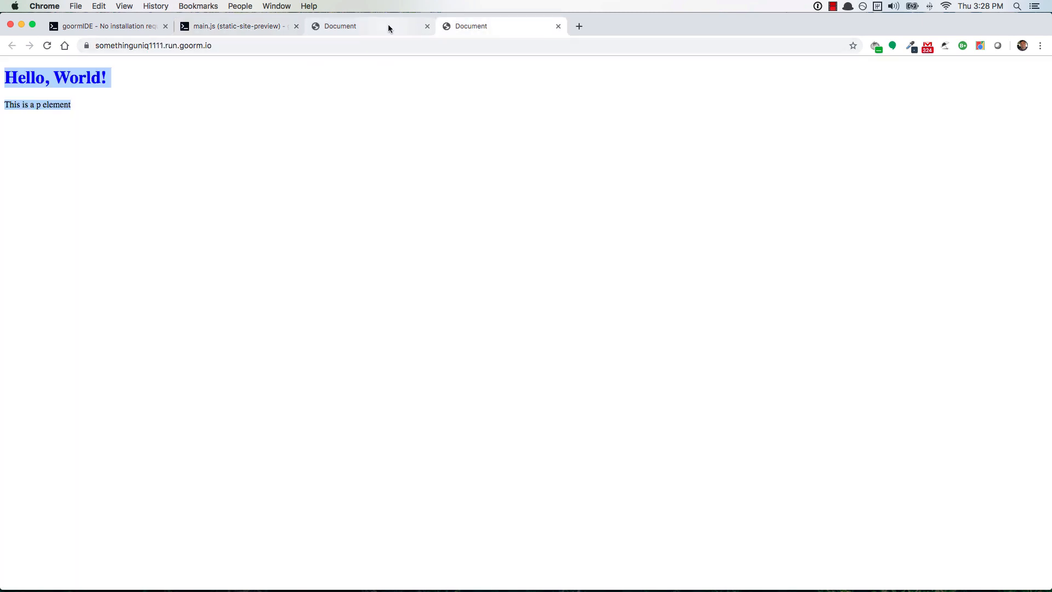
# Close the duplicate Document page, recheck the Hello, World! preview, and return to main.js
pyautogui.click(267, 121)
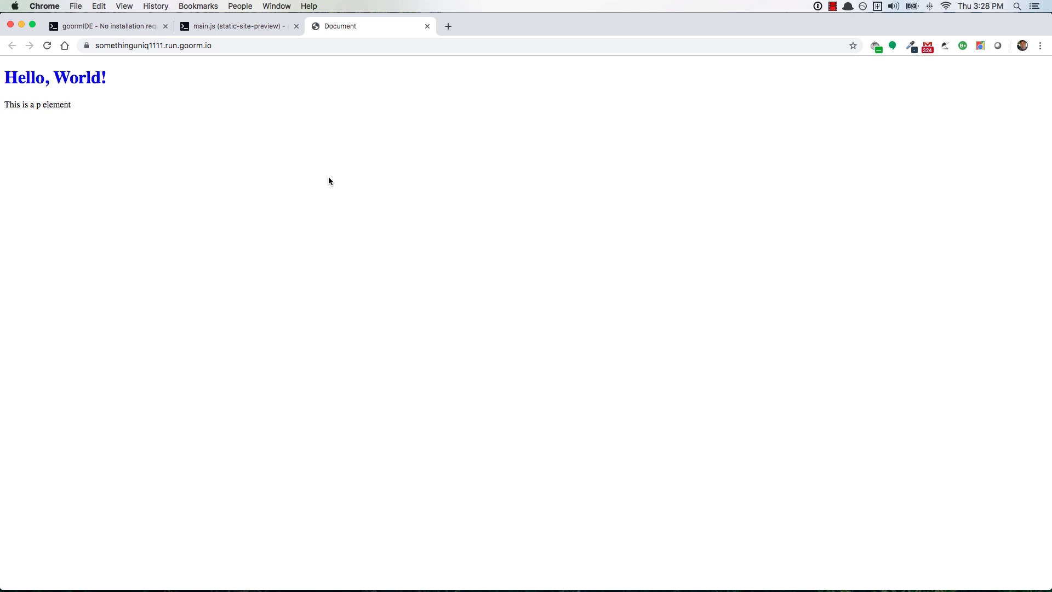
pyautogui.click(235, 25)
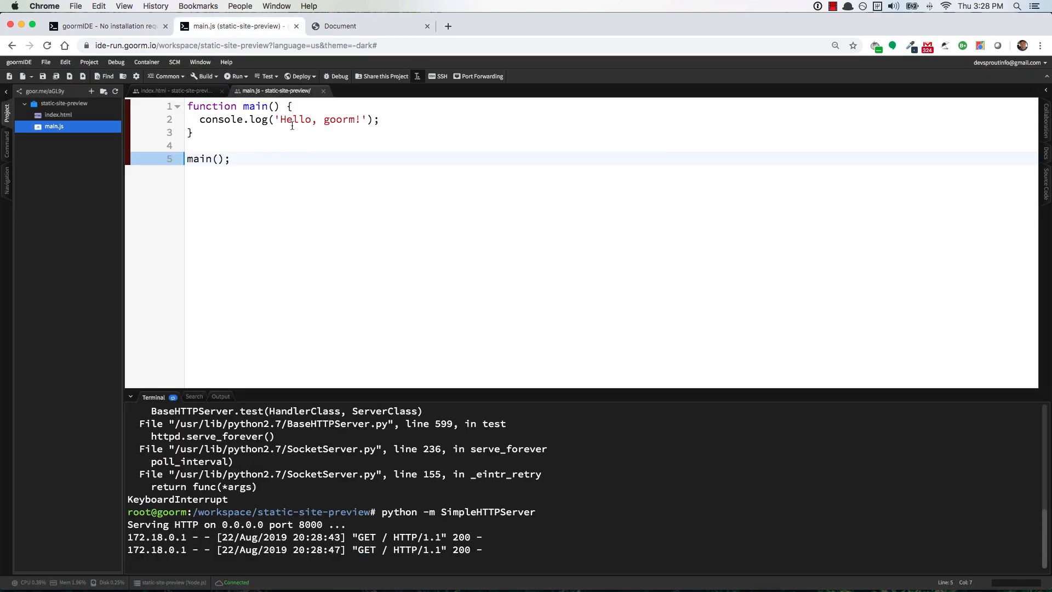
pyautogui.click(371, 25)
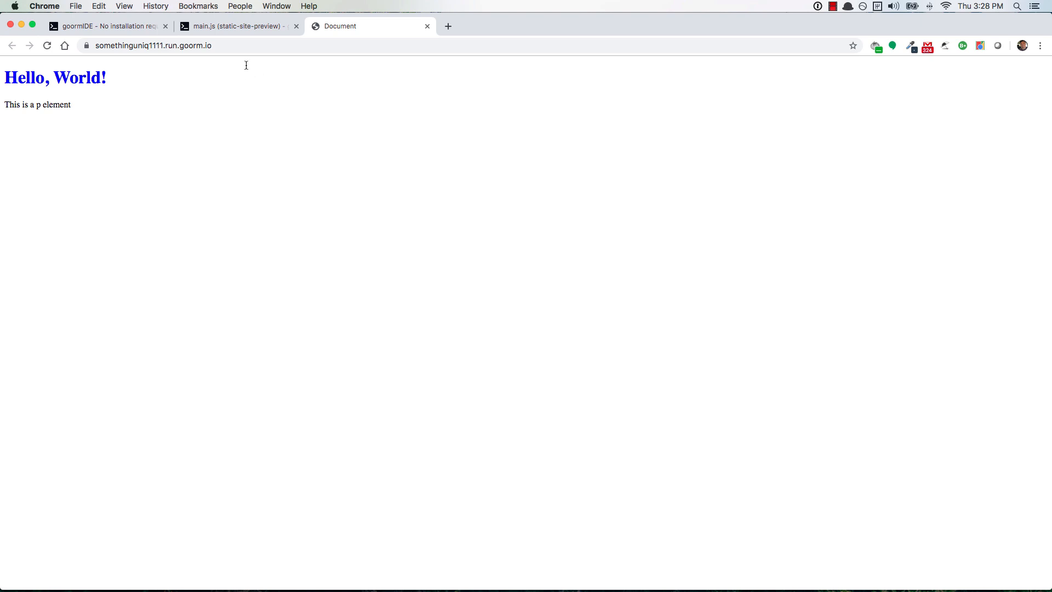
pyautogui.click(235, 26)
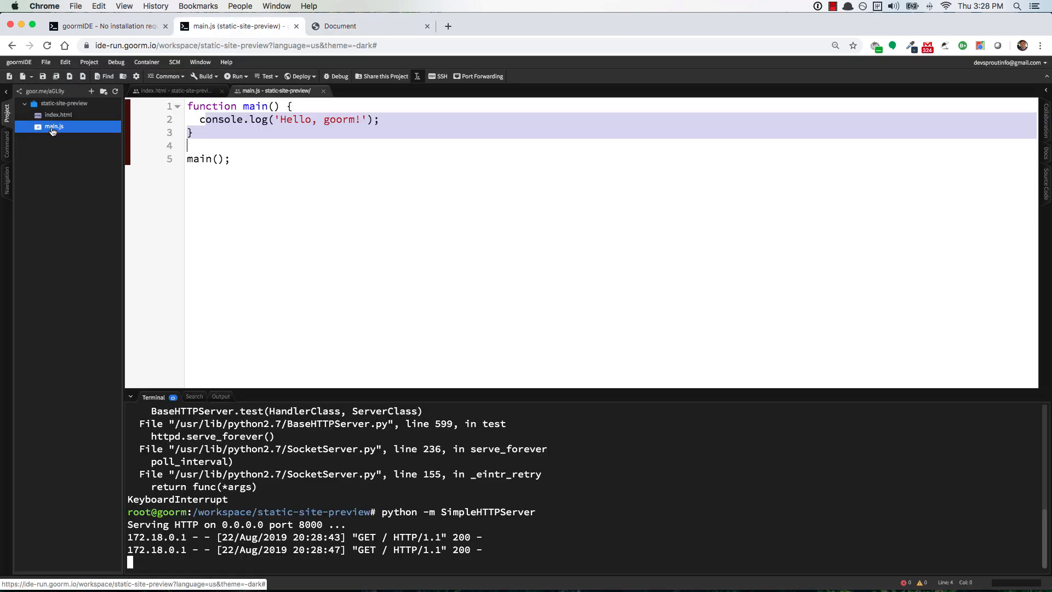
# Delete main.js via the Project tree context menu, confirming and dismissing the Process Done notice
pyautogui.rightClick(54, 126)
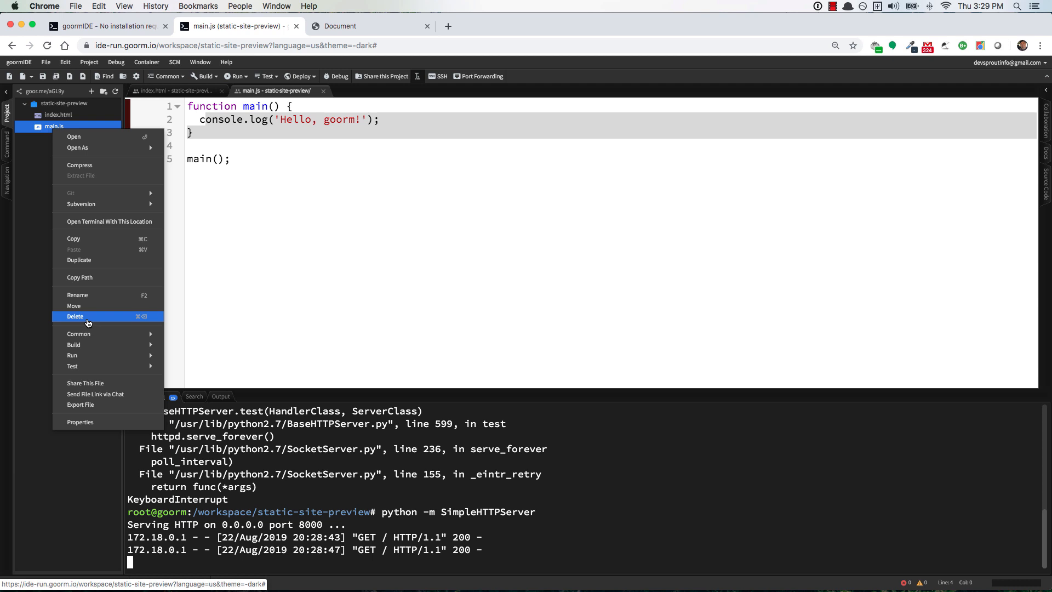
pyautogui.moveTo(90, 324)
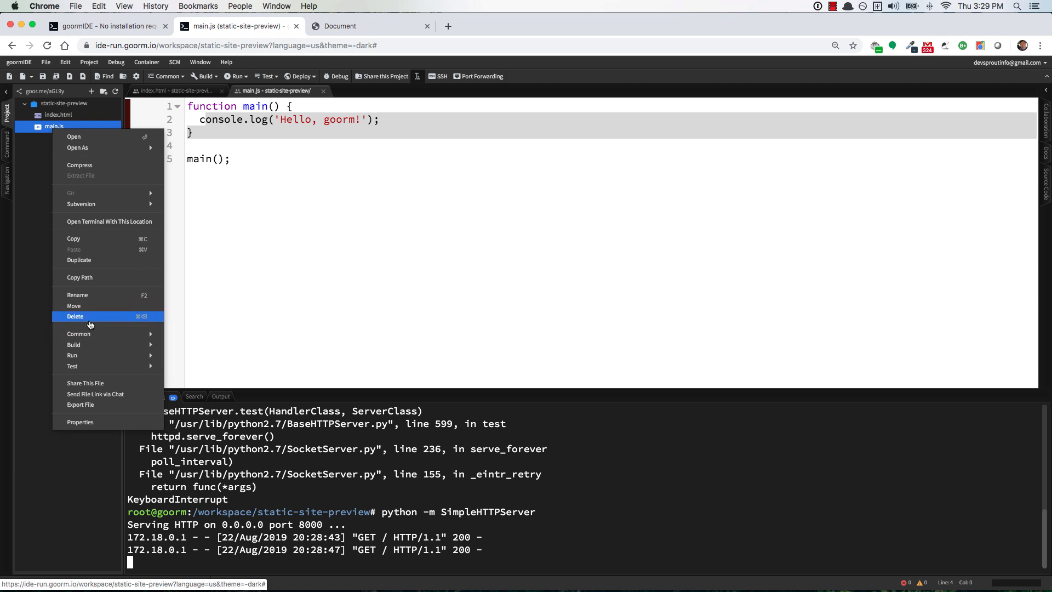
pyautogui.moveTo(78, 334)
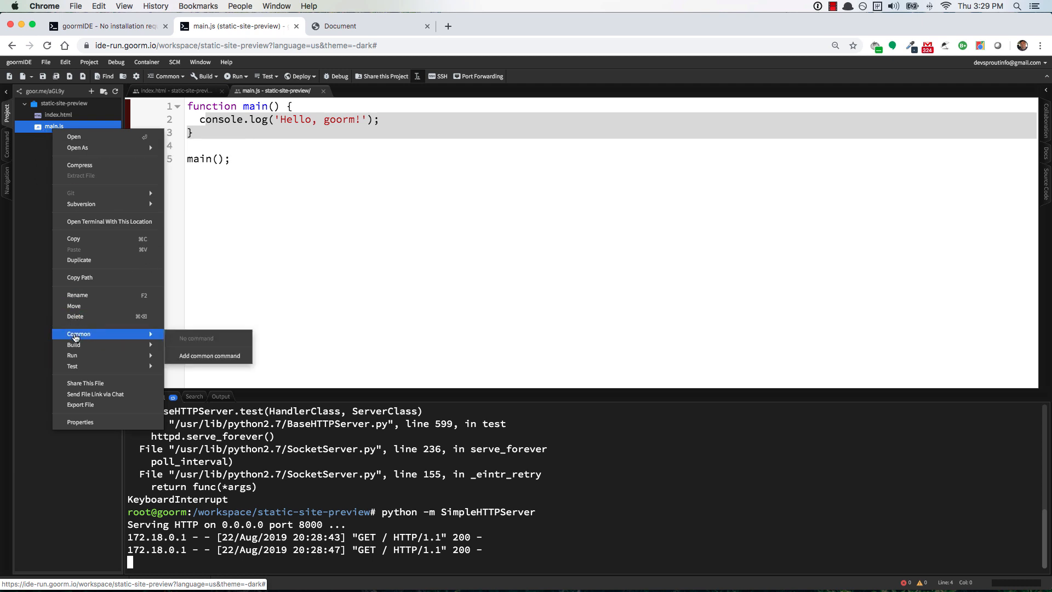
pyautogui.click(75, 317)
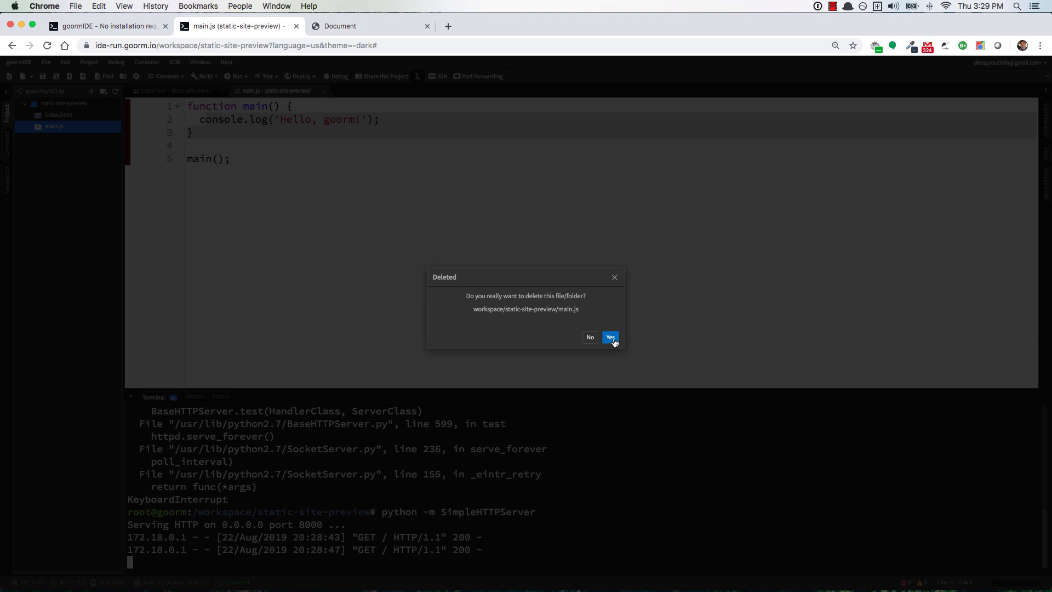
pyautogui.click(610, 337)
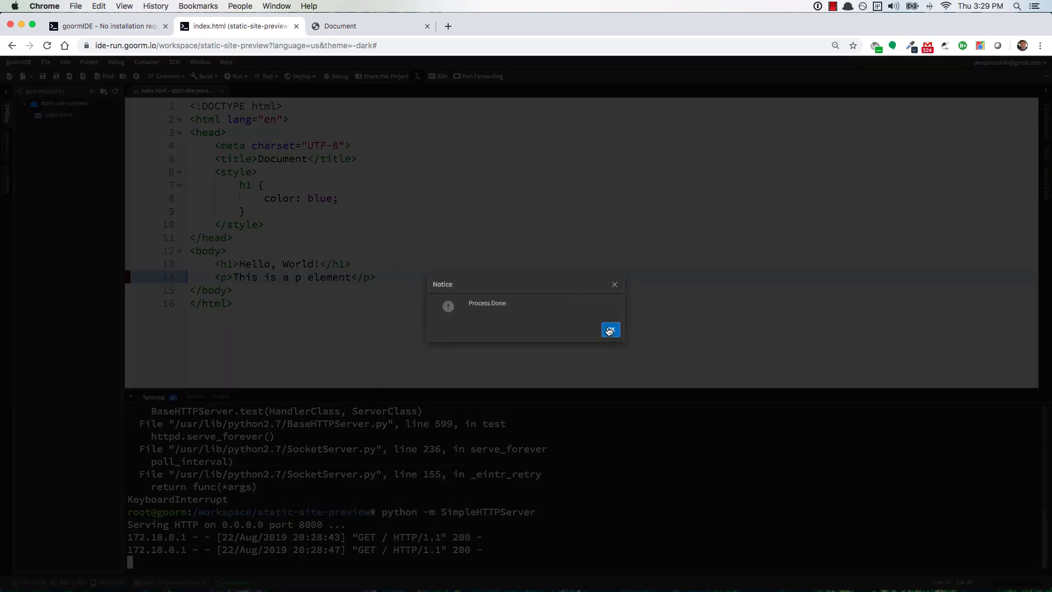
pyautogui.click(610, 330)
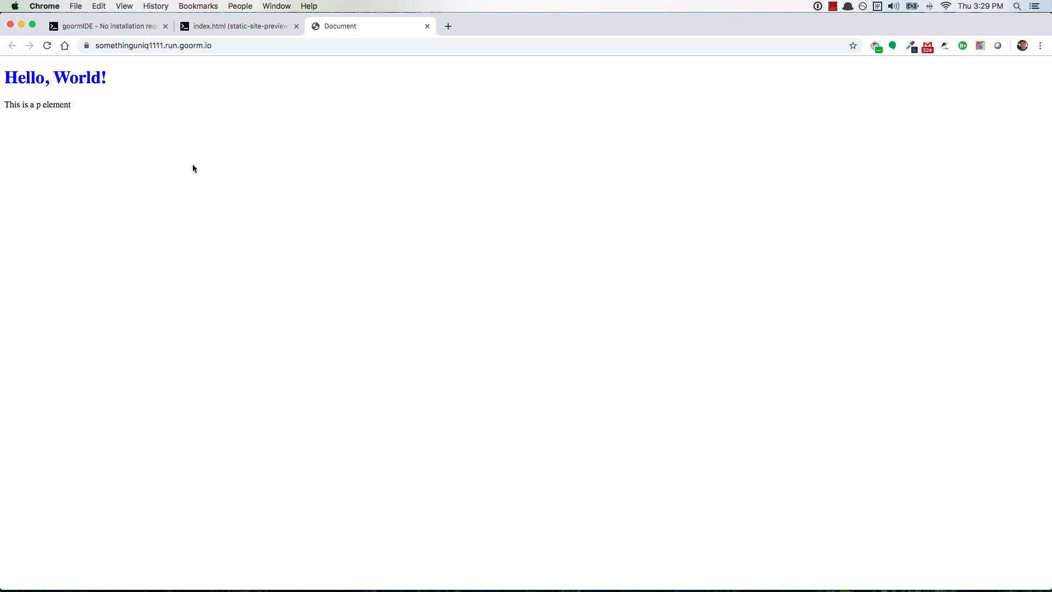
pyautogui.moveTo(230, 194)
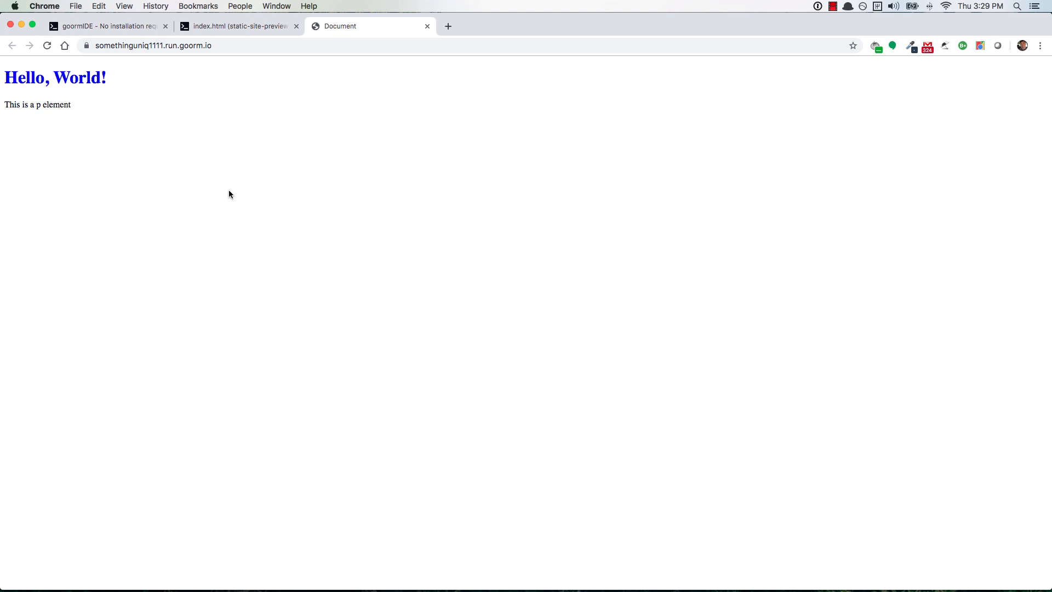
# Close the Hello, World! Document preview tab
pyautogui.click(238, 26)
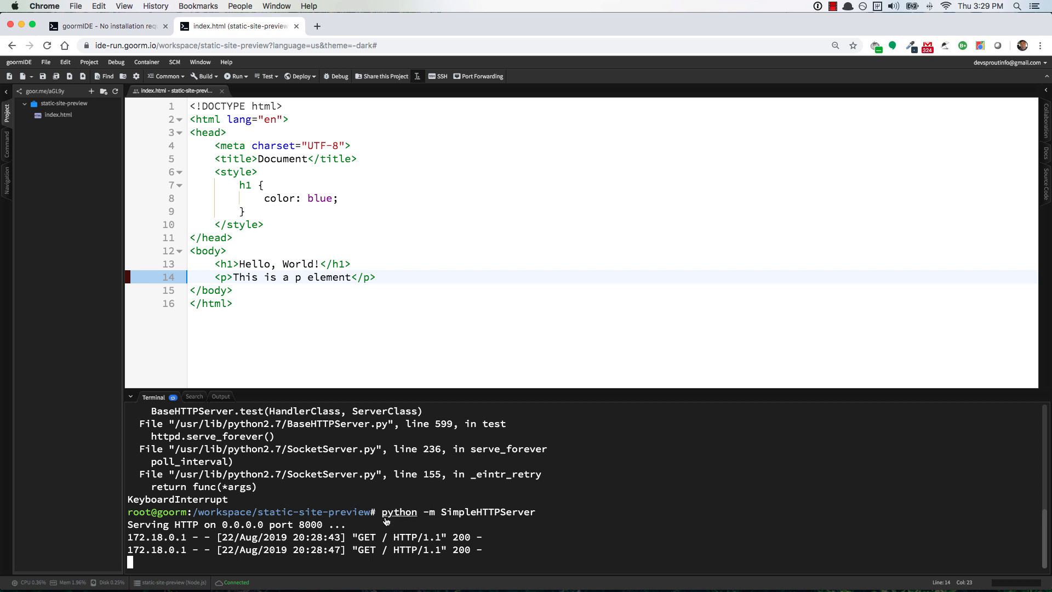
pyautogui.moveTo(501, 519)
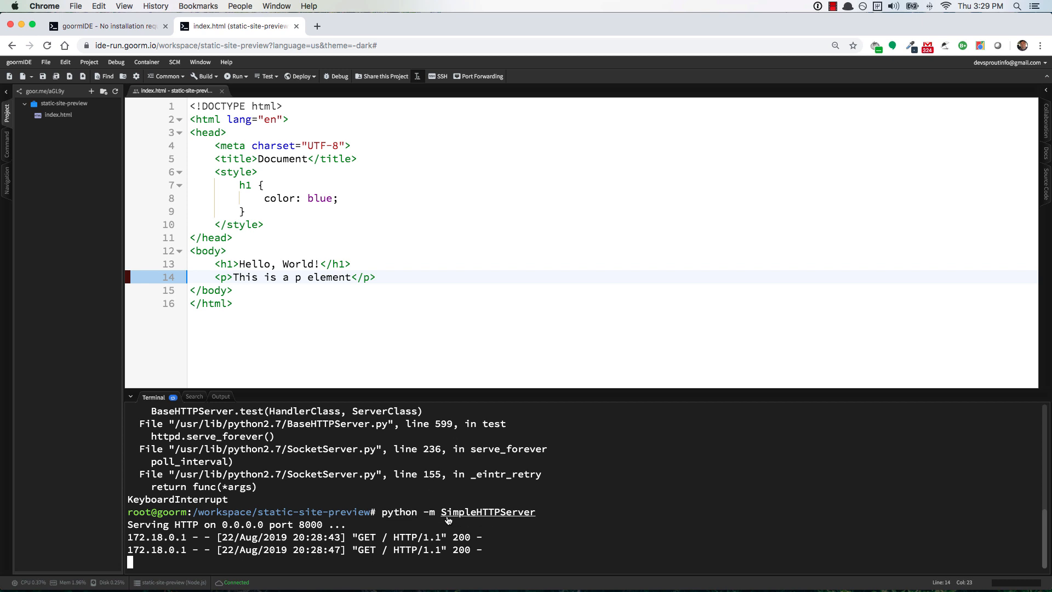
pyautogui.moveTo(496, 520)
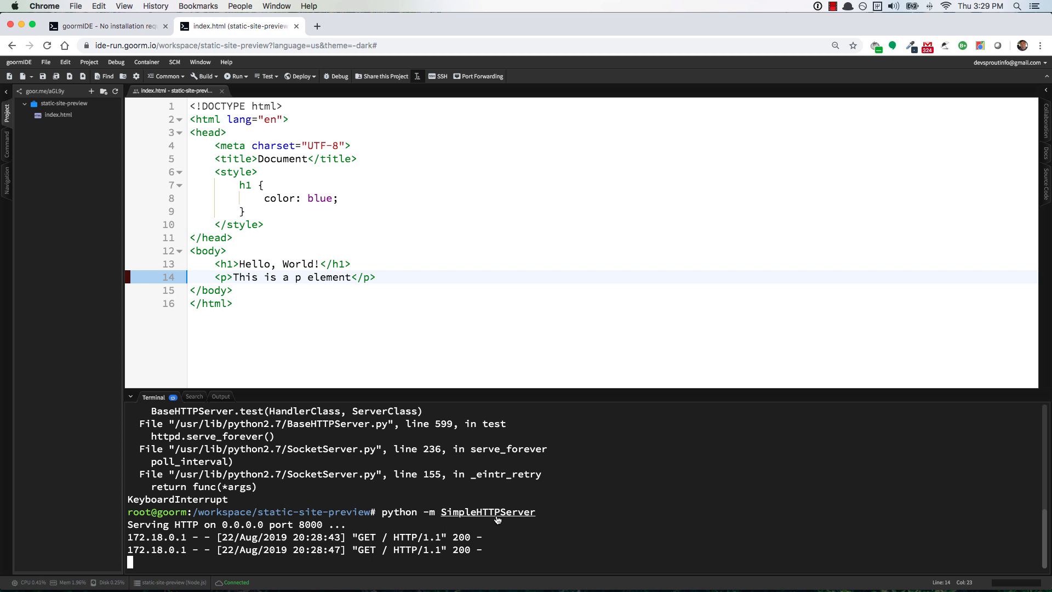